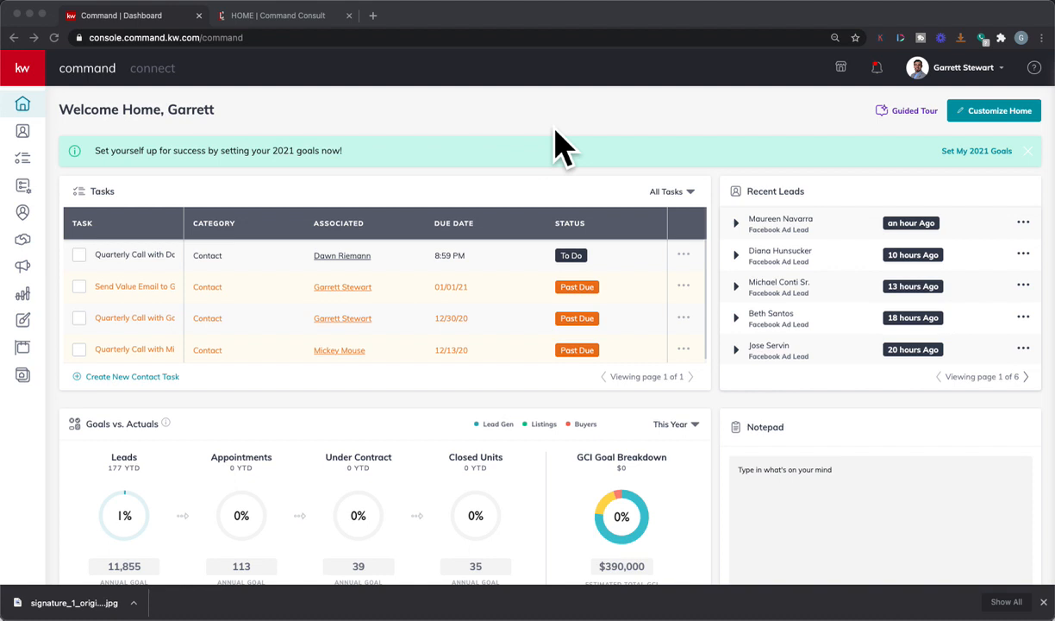
mouse_move(220, 250)
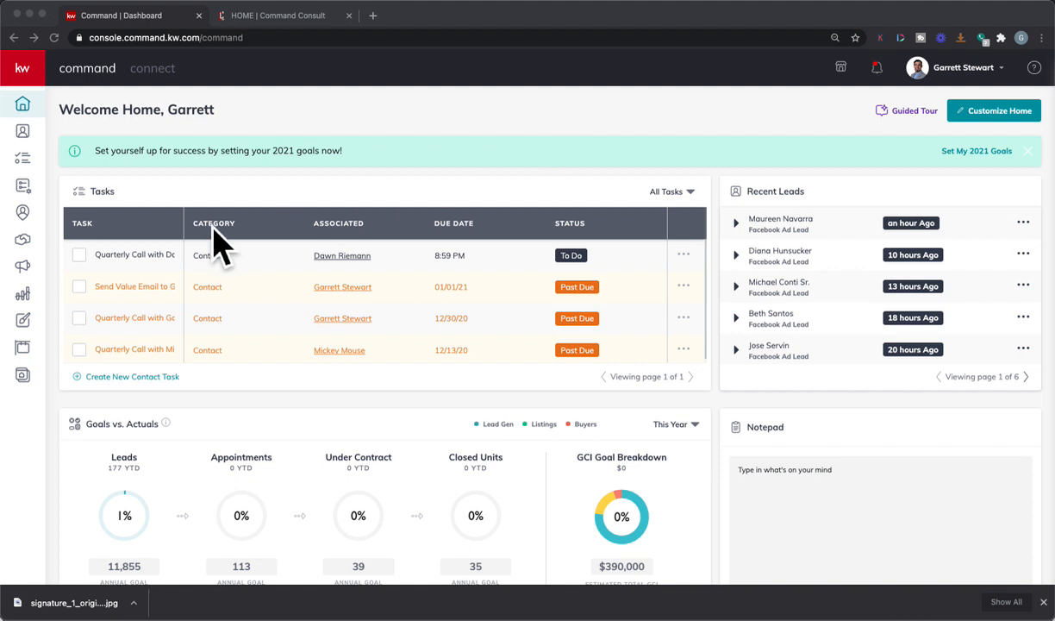
mouse_move(82, 228)
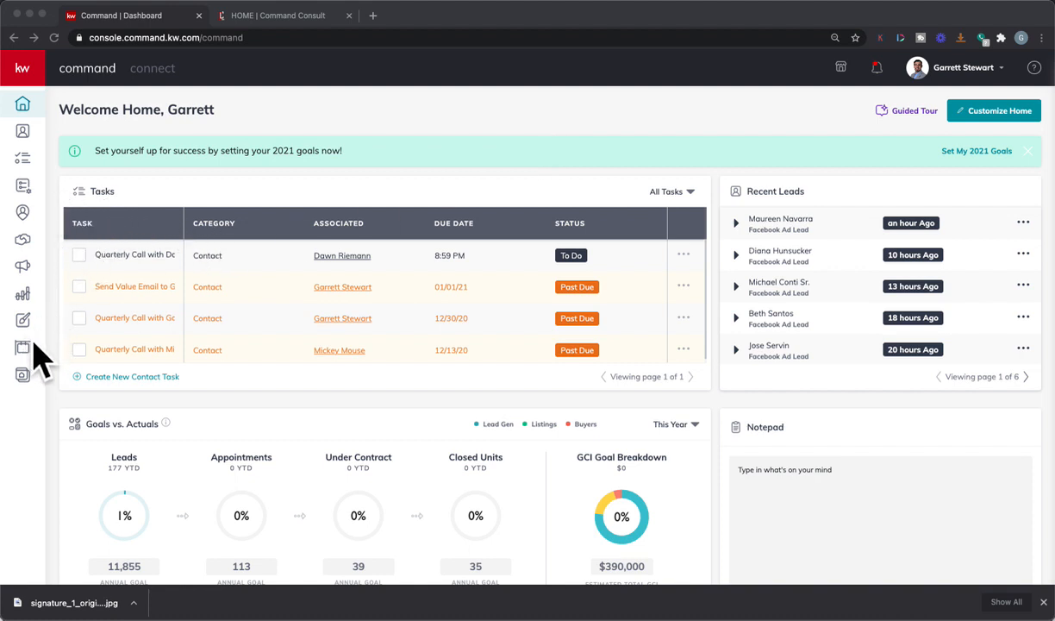
mouse_move(22, 319)
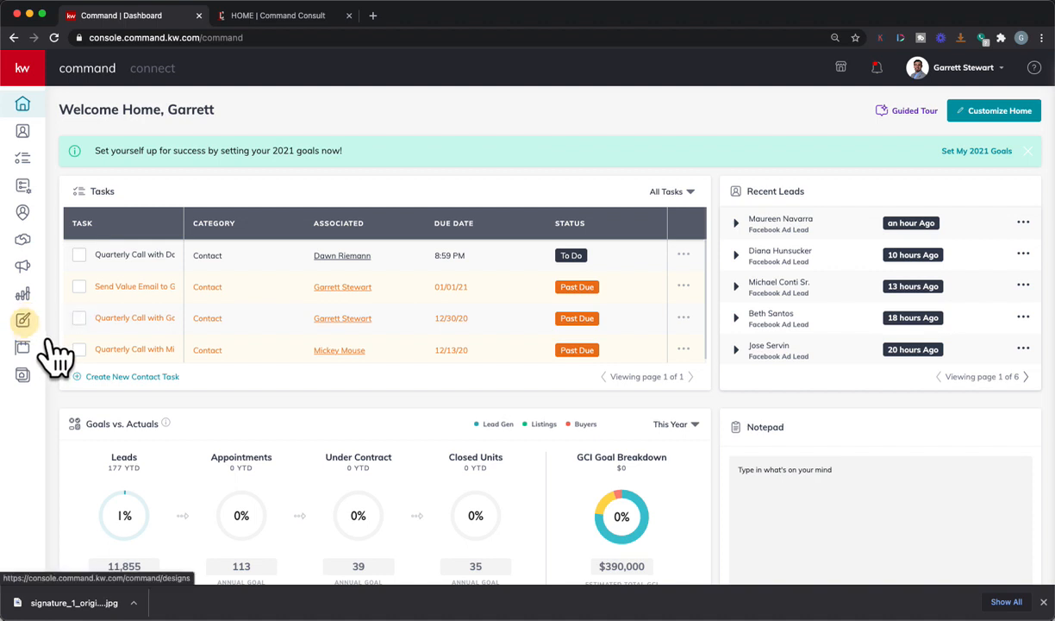
- Go to the My Design Templates library using the Designs sidebar icon
left_click(22, 320)
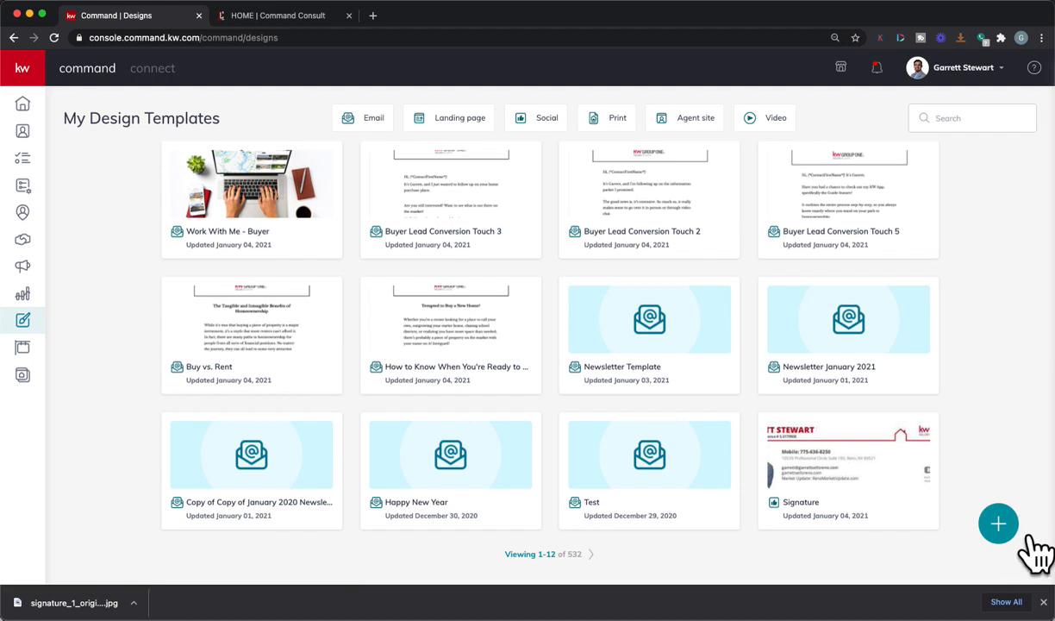
- Start a new Email design and continue to the KWRI template gallery
left_click(998, 524)
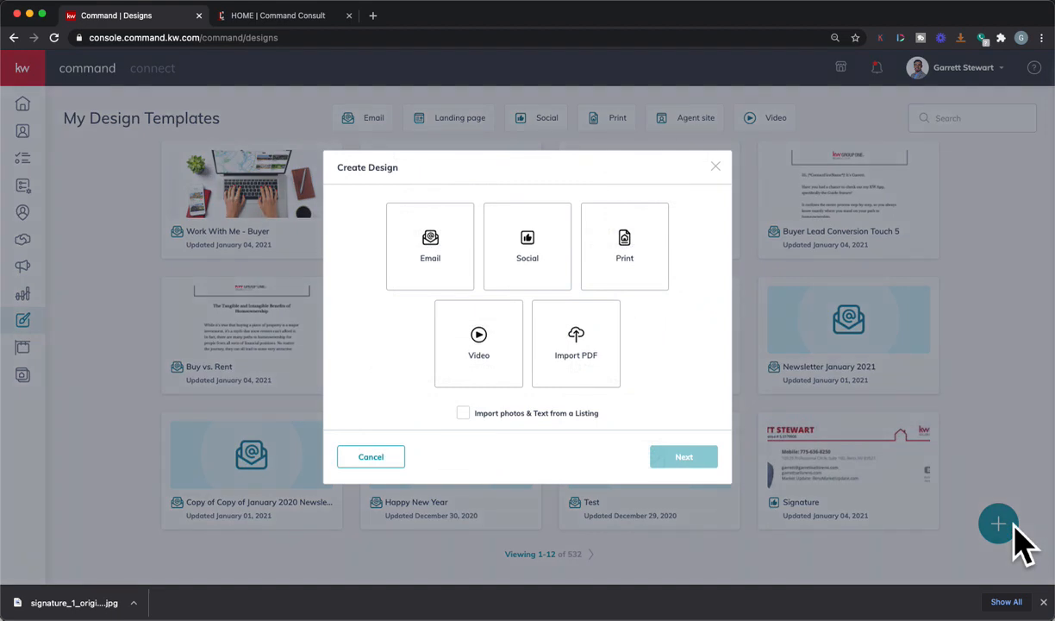
mouse_move(340, 284)
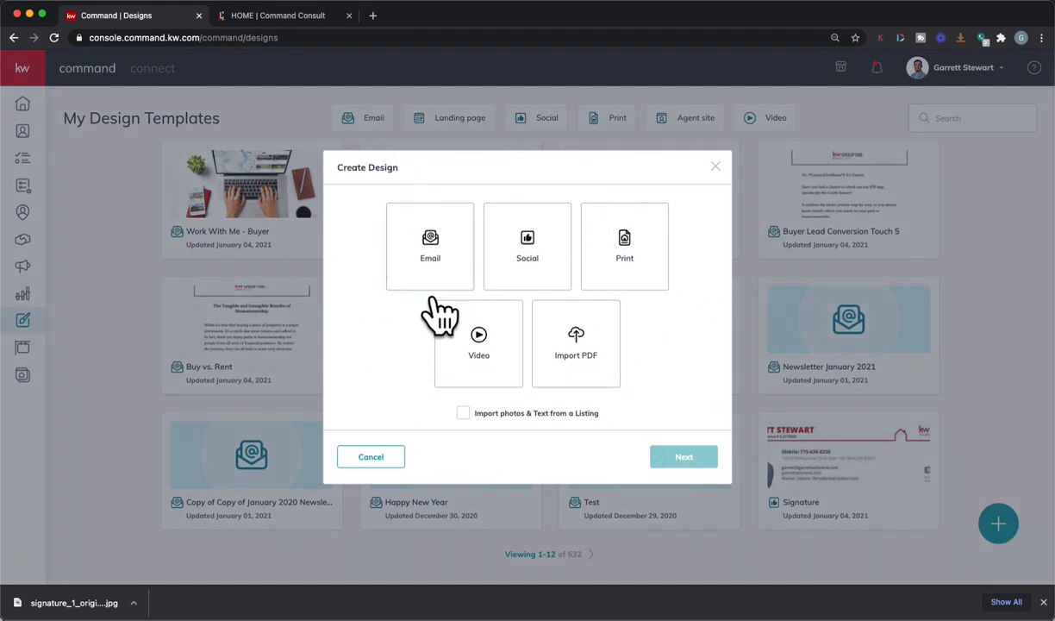
left_click(430, 246)
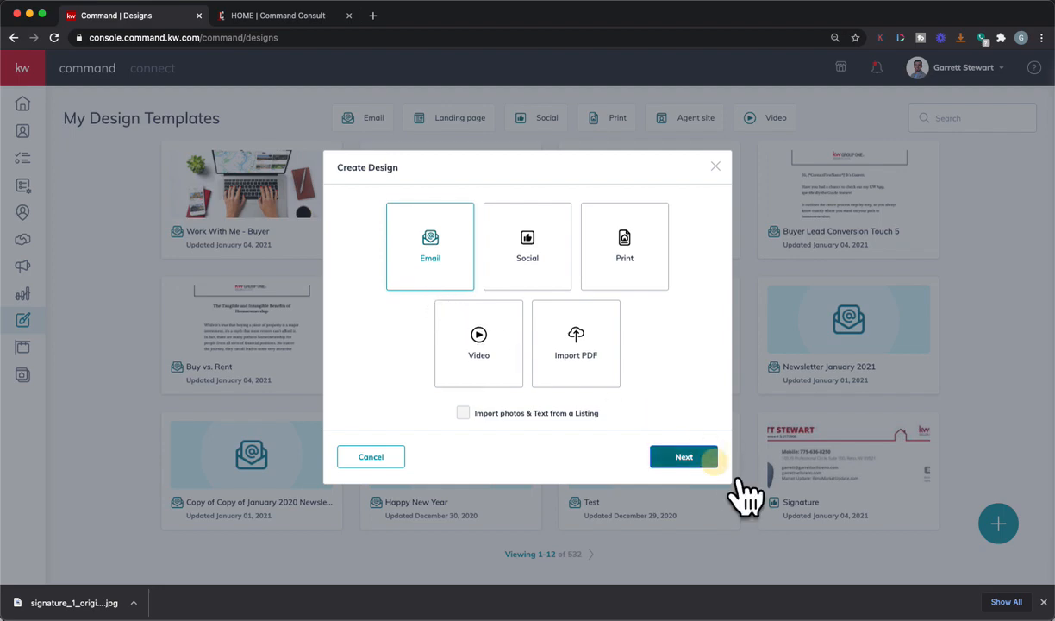
left_click(684, 456)
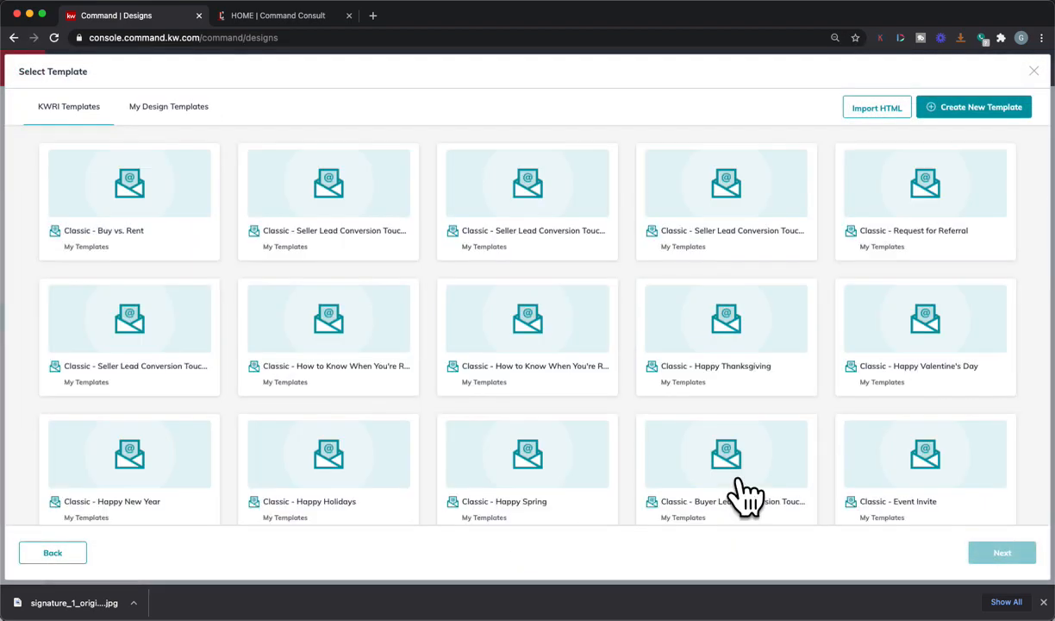
mouse_move(405, 435)
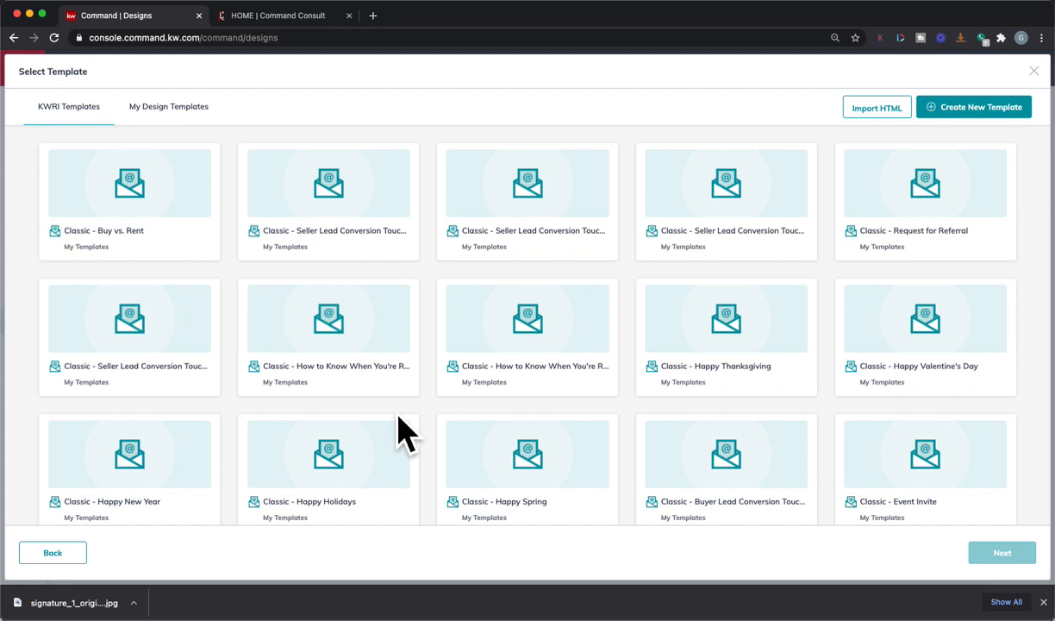
mouse_move(530, 306)
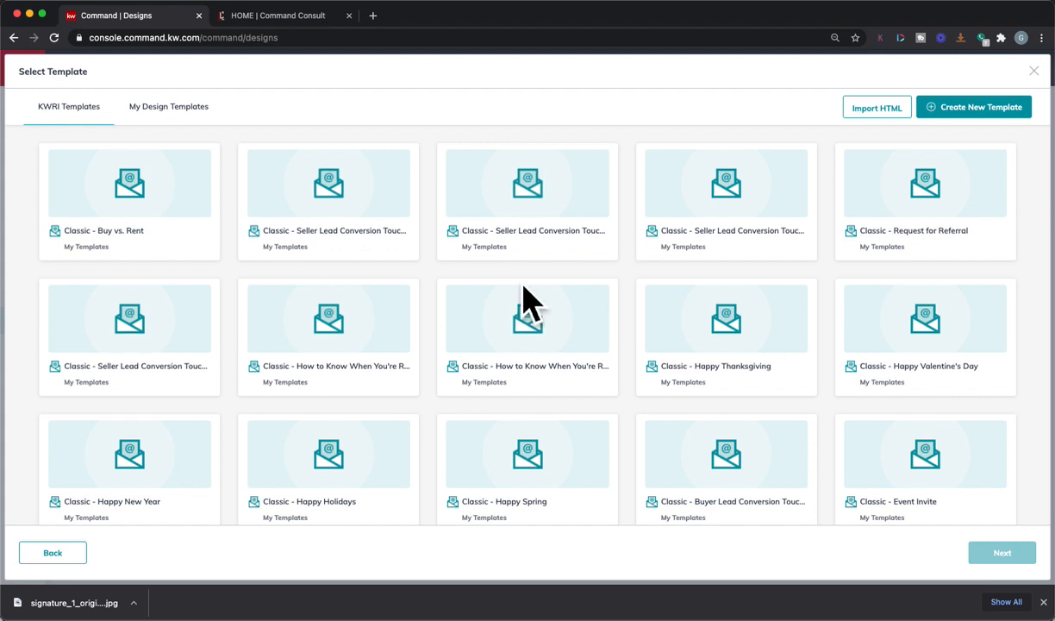
mouse_move(256, 338)
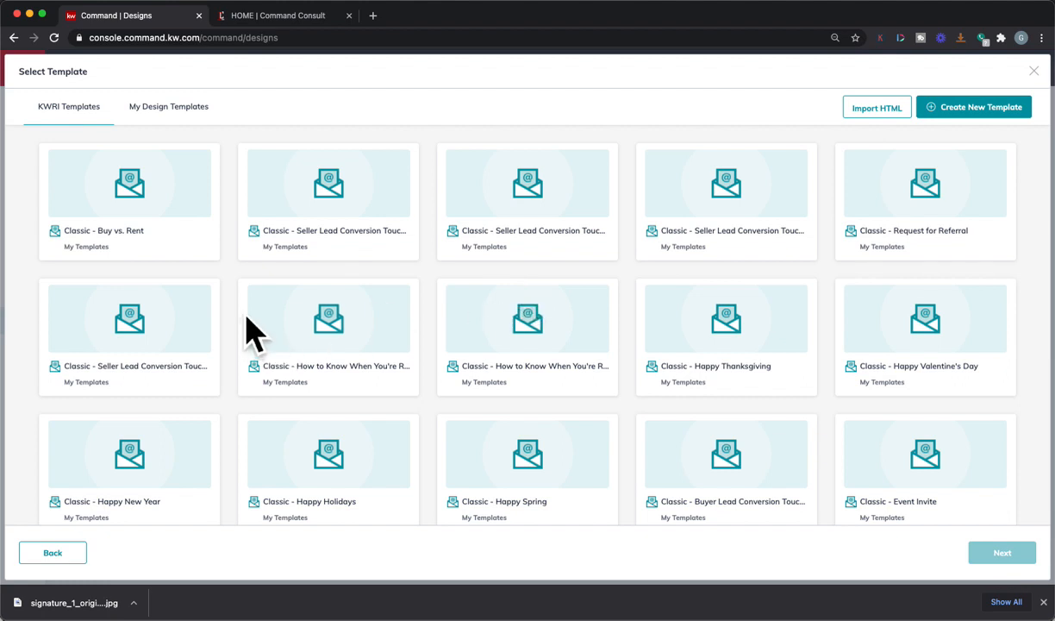
- Load more templates and open Modern - Basic in the email editor
scroll("down", 3)
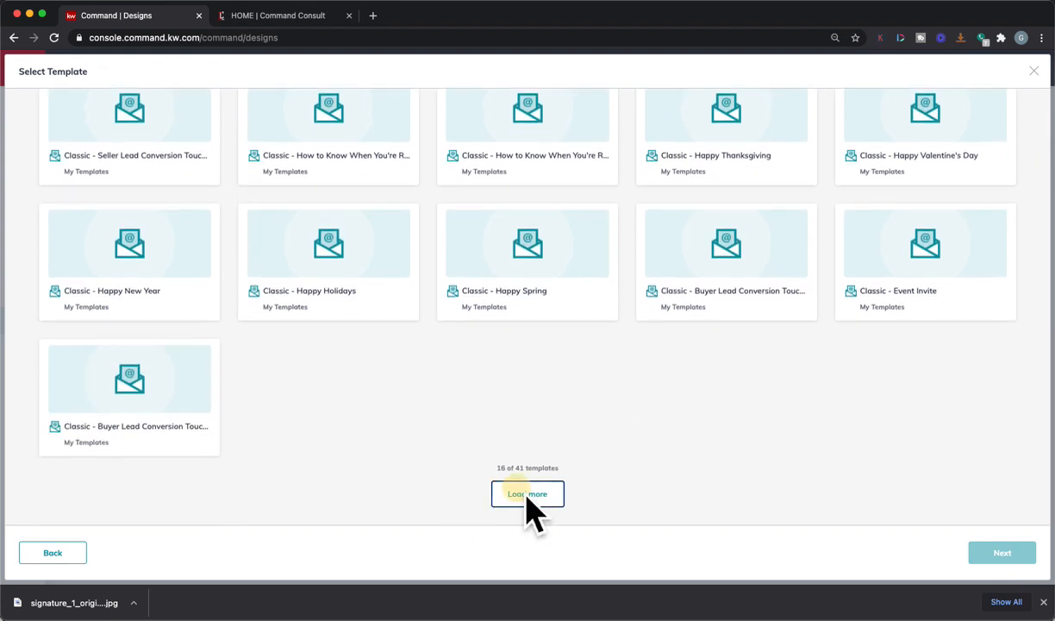
left_click(527, 493)
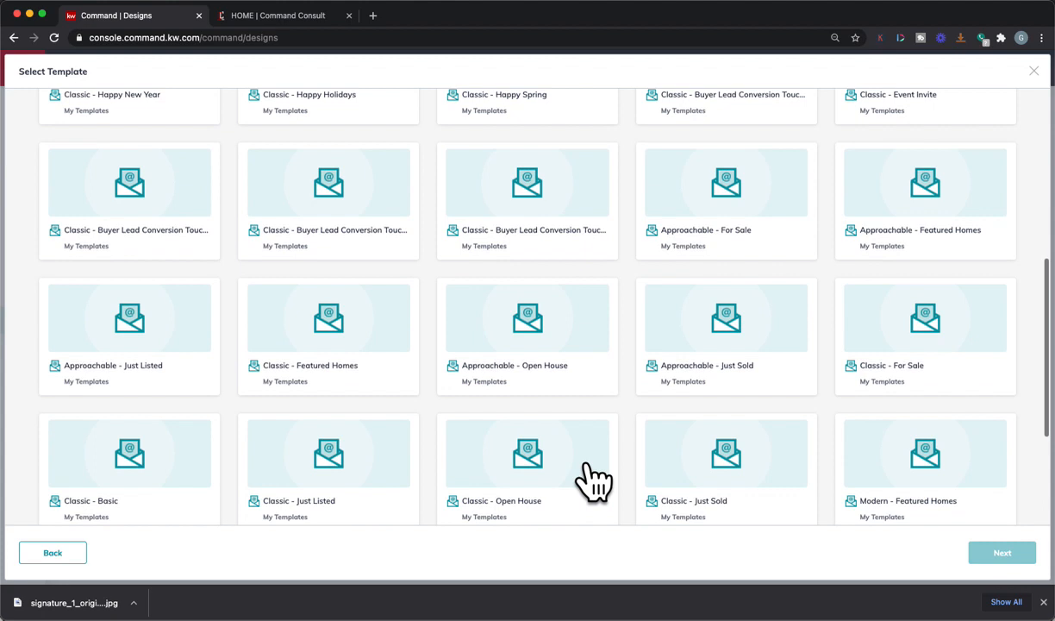
scroll("down", 3)
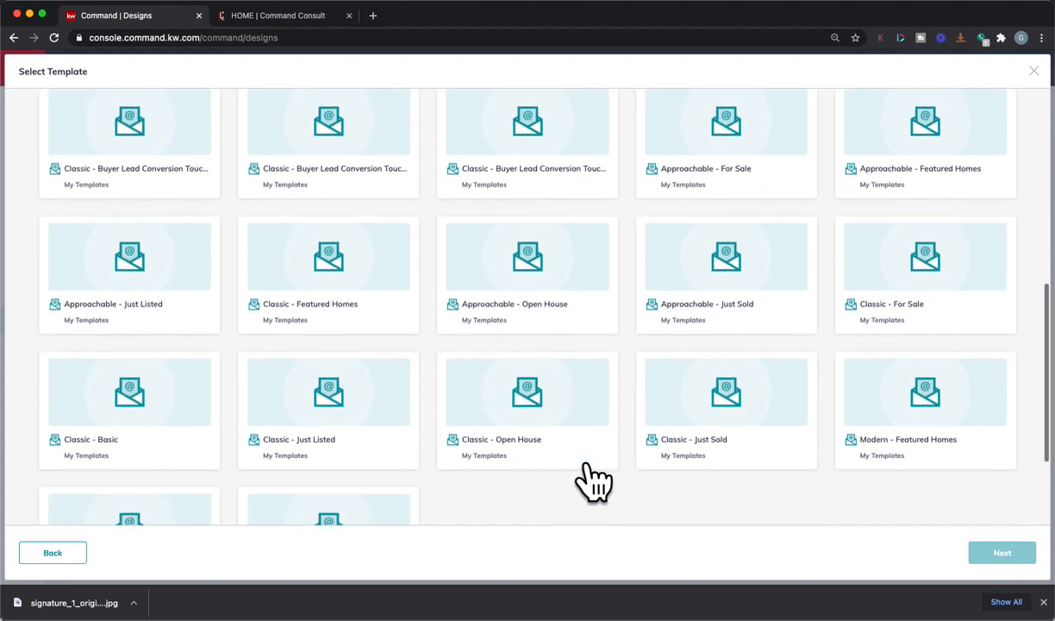
scroll("down", 3)
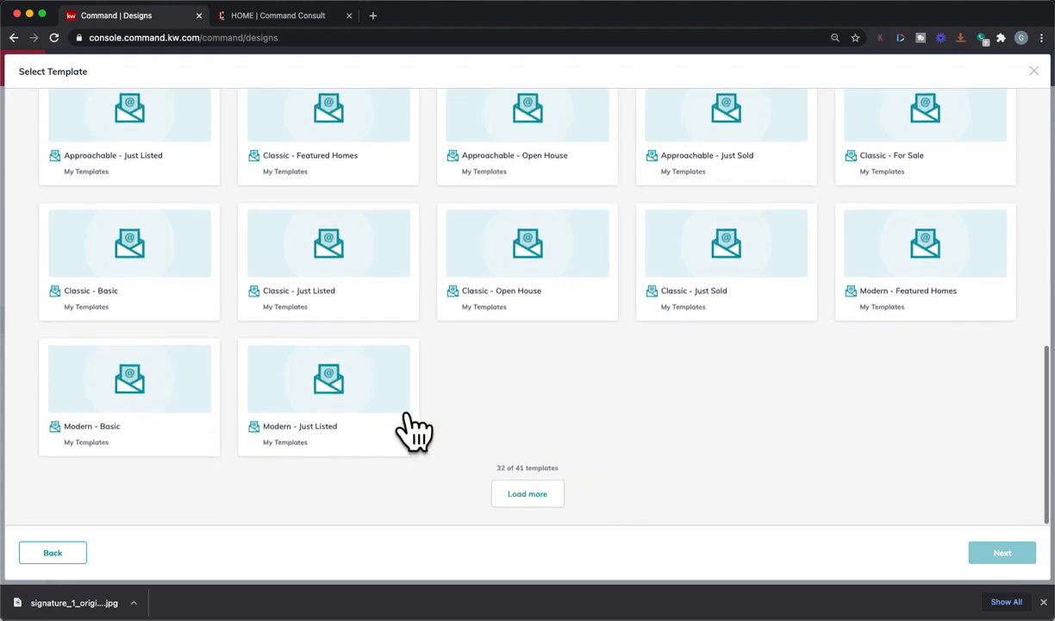
left_click(129, 378)
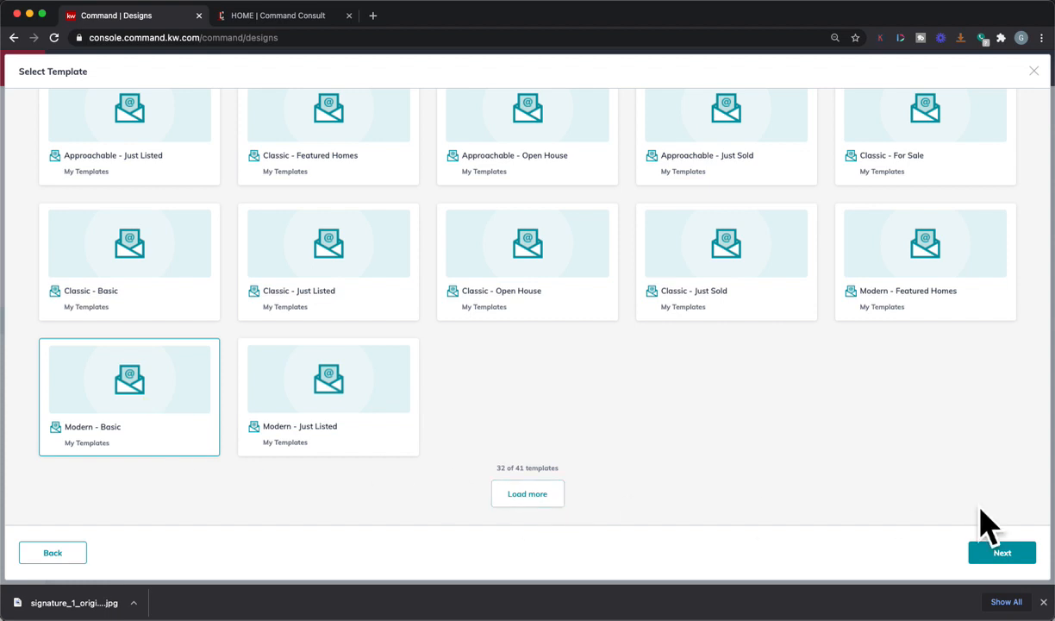
left_click(1001, 553)
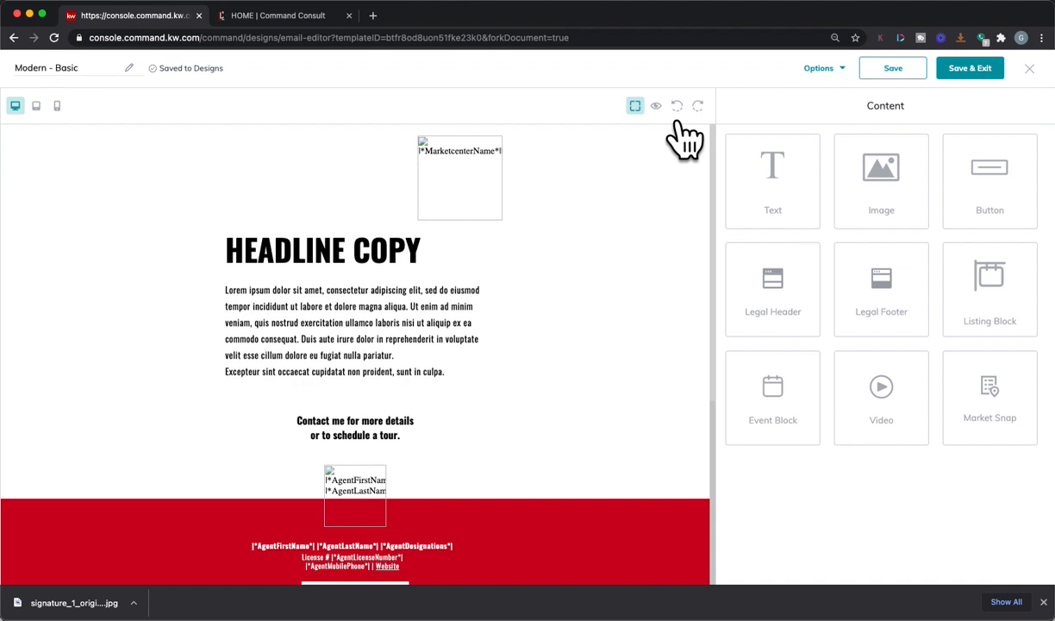
- Preview the Modern - Basic email, then return to the editor
left_click(656, 105)
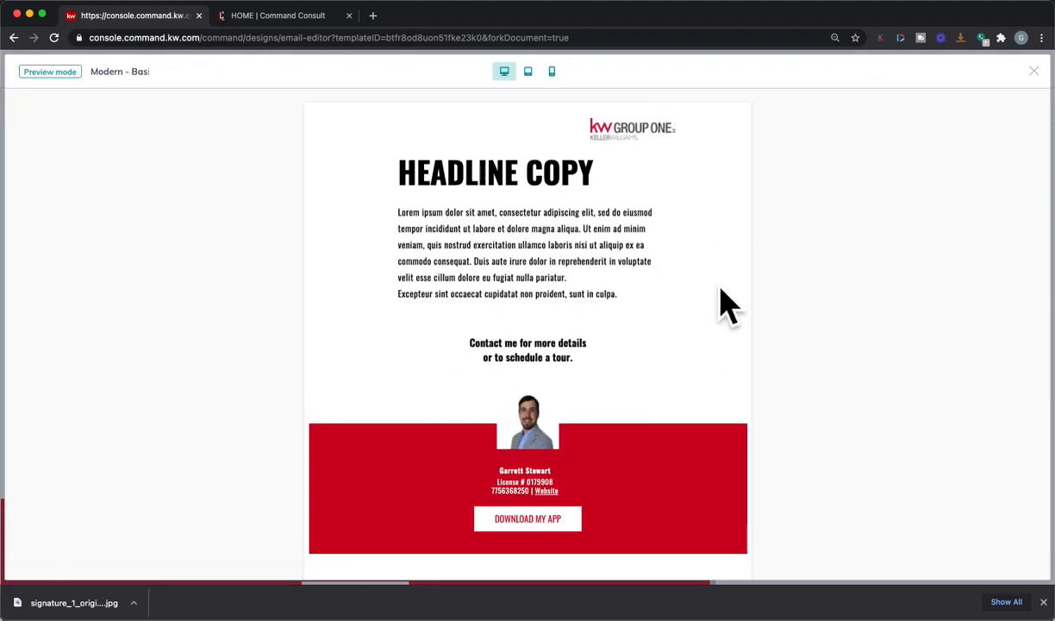
left_click(49, 71)
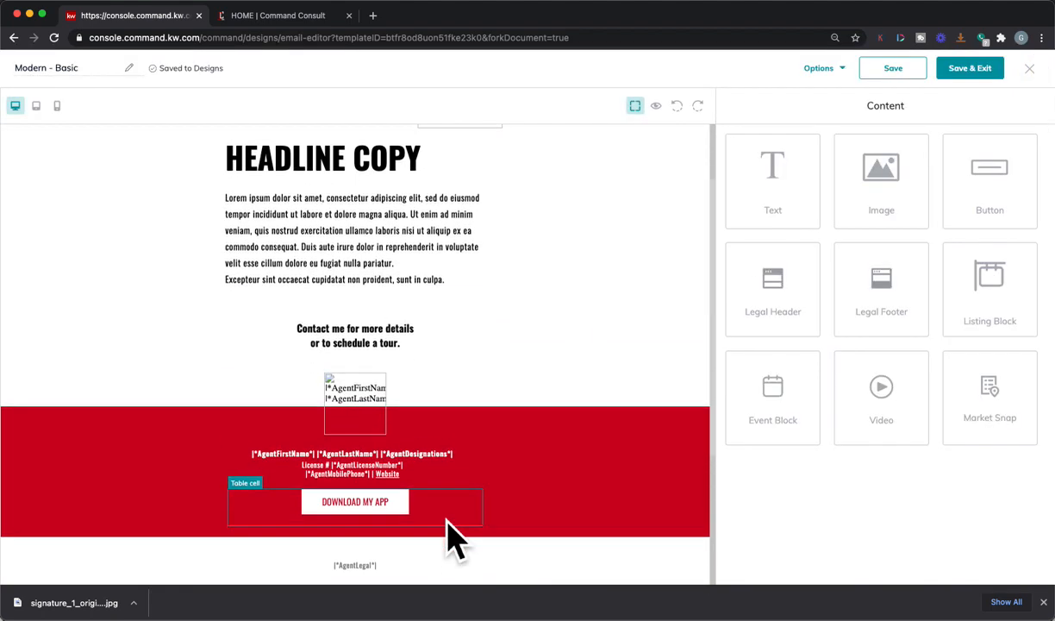
mouse_move(355, 401)
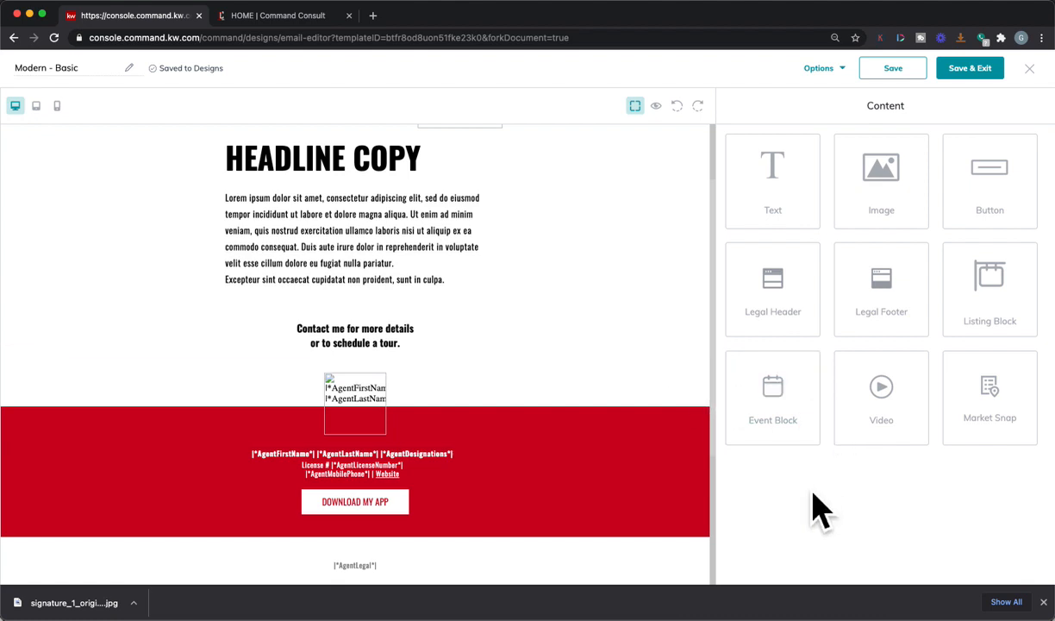
scroll("down", 3)
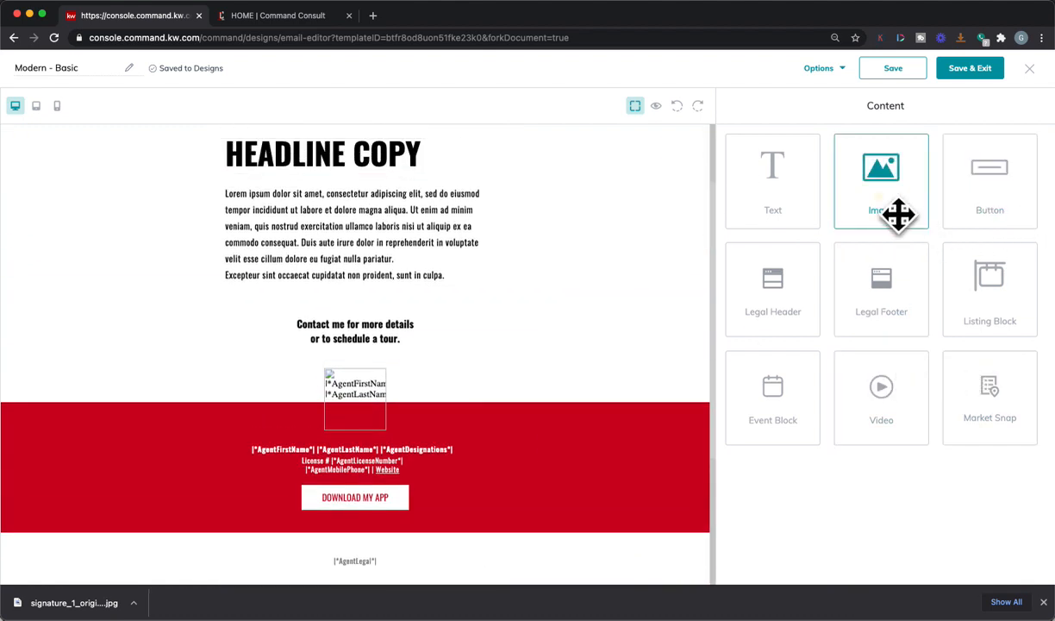
- Drag in an Image block and insert the uploaded signature image
left_click_drag(881, 168, 541, 375)
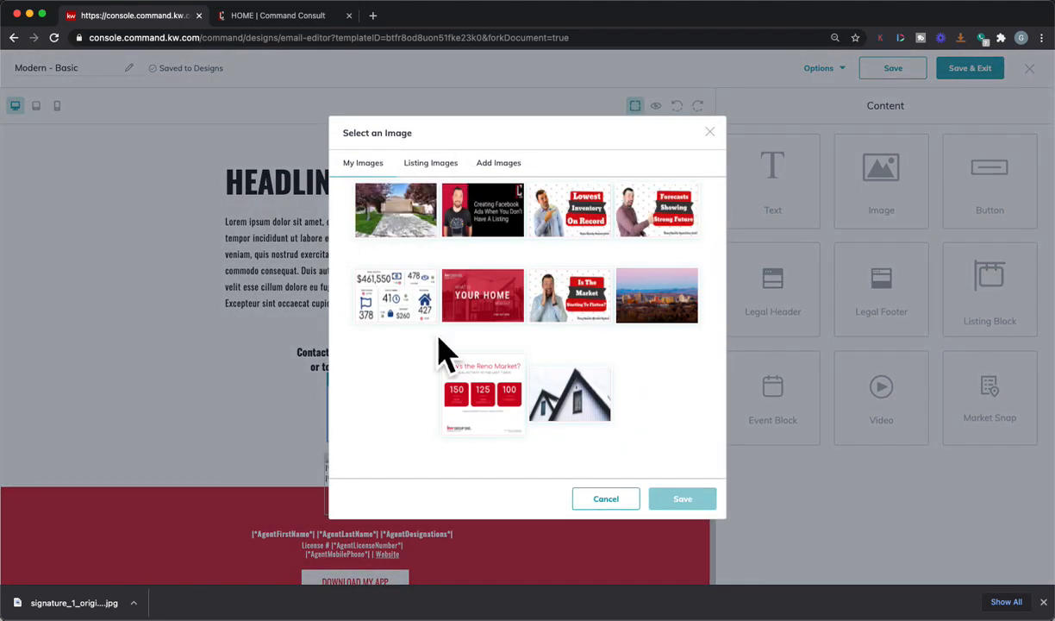
mouse_move(418, 207)
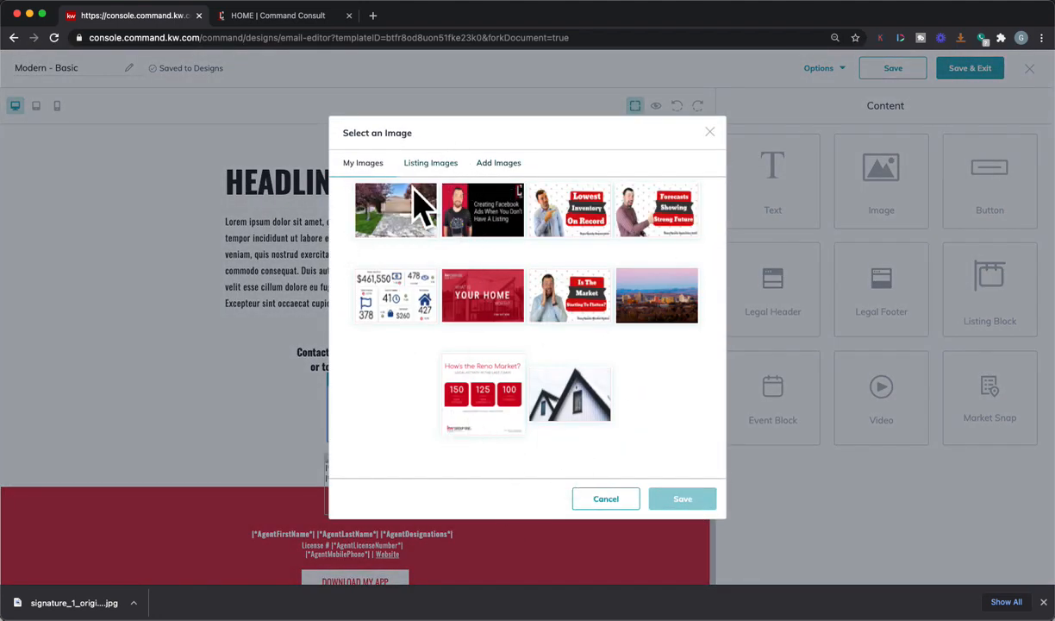
left_click(498, 162)
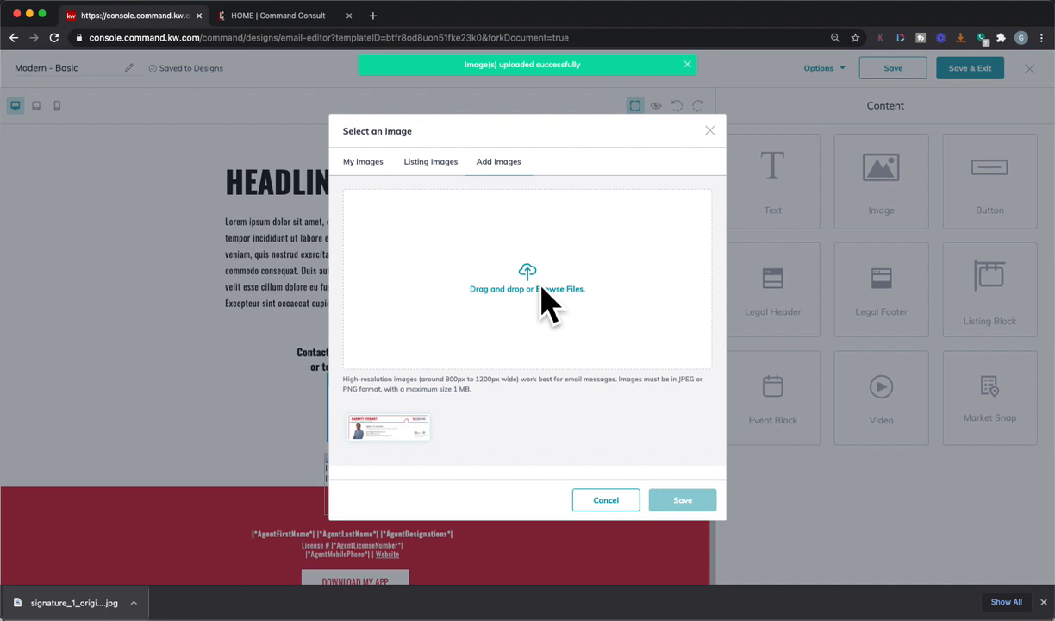
left_click(388, 427)
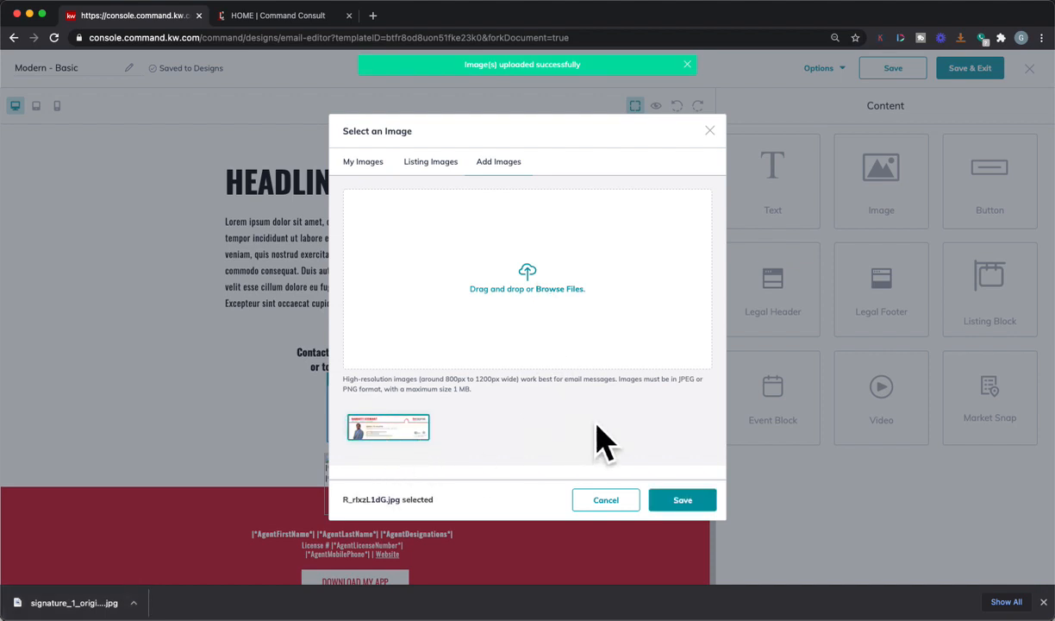
left_click(682, 499)
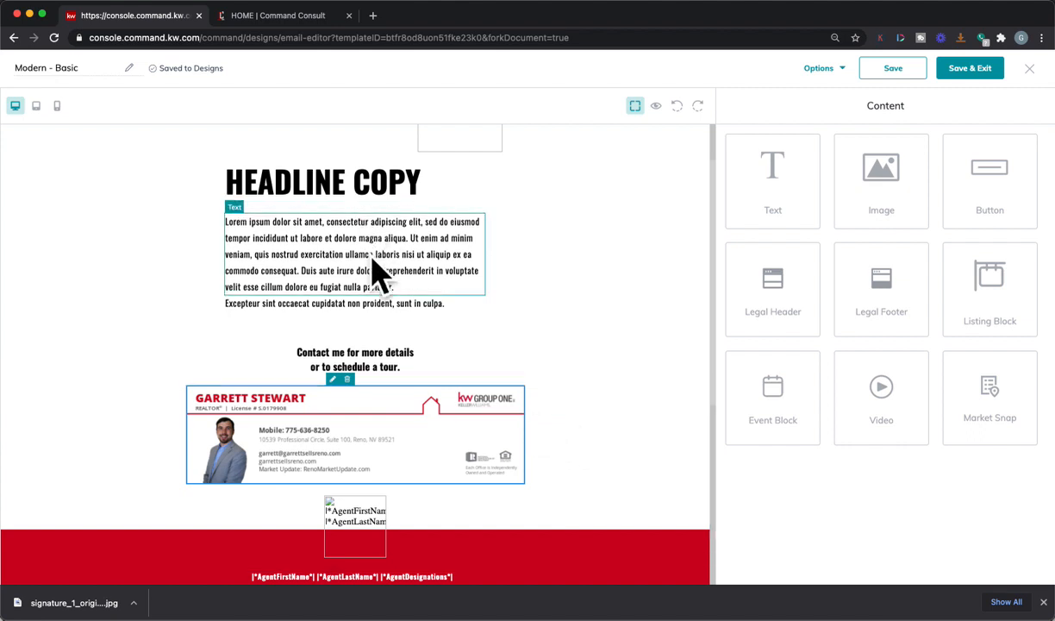
mouse_move(382, 293)
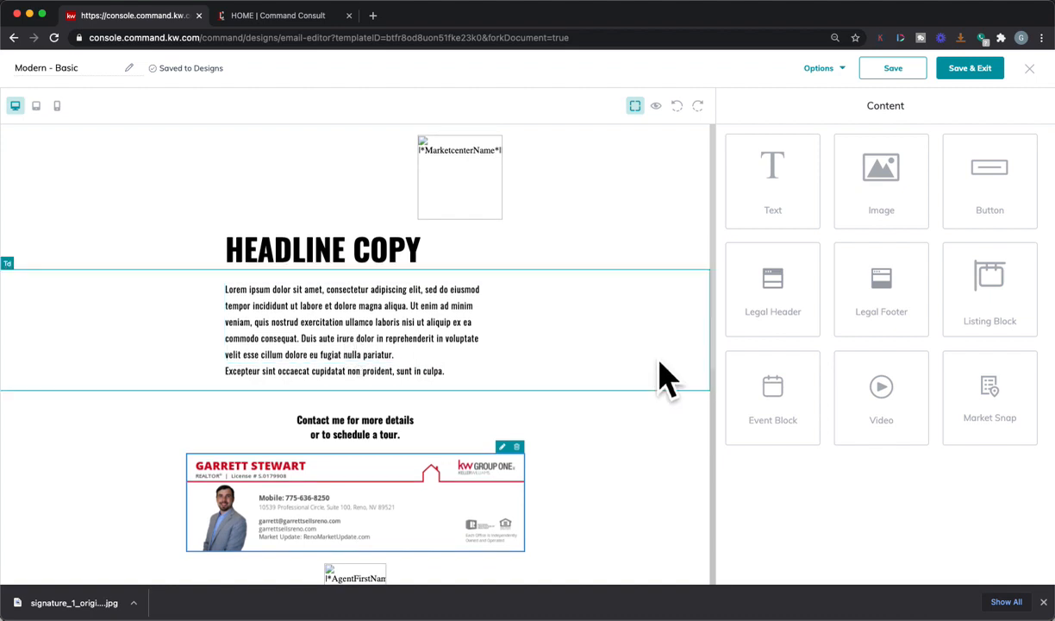
- Rename the email design to Smartplan Test
left_click(353, 327)
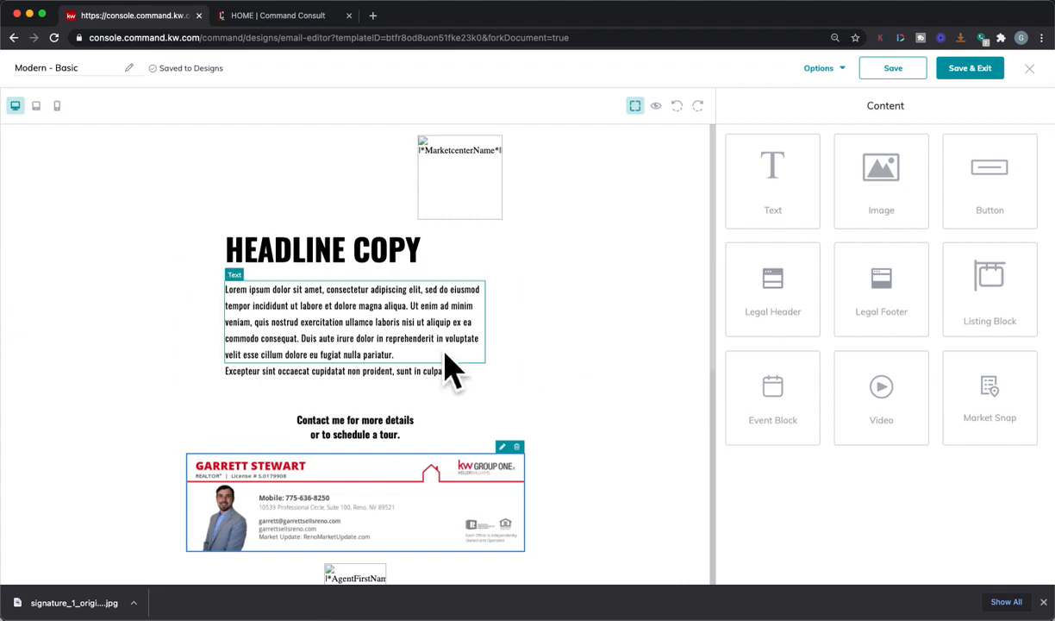
scroll("down", 3)
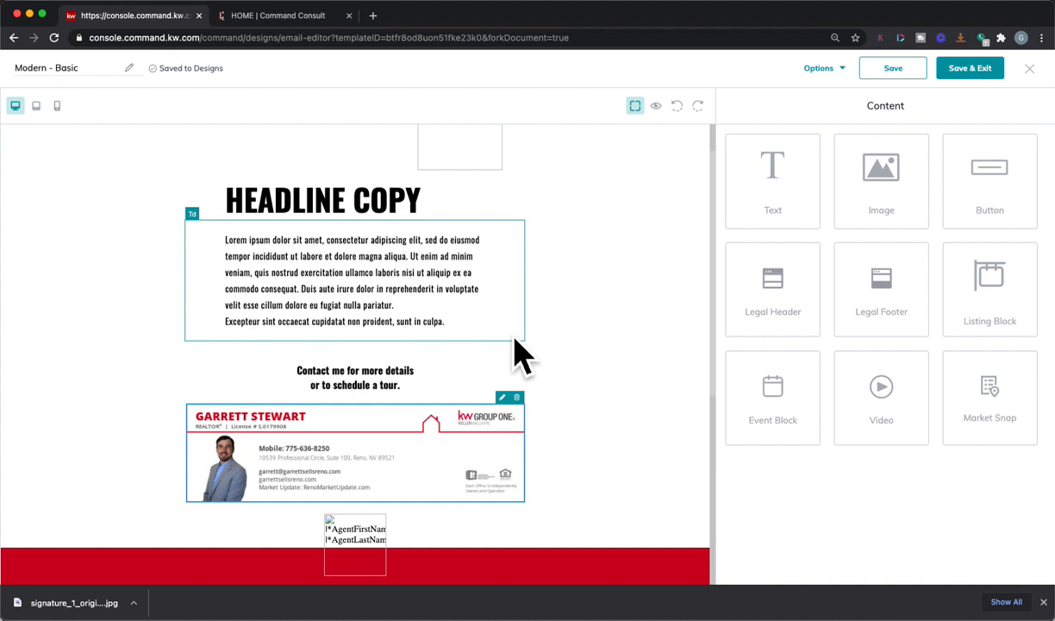
left_click(66, 67)
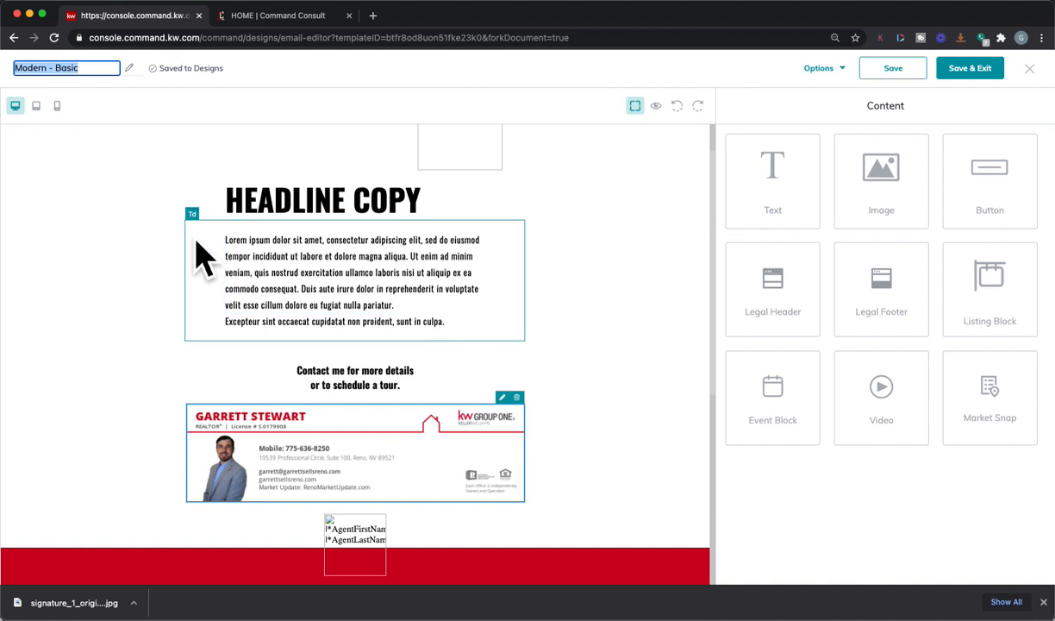
type("Sma")
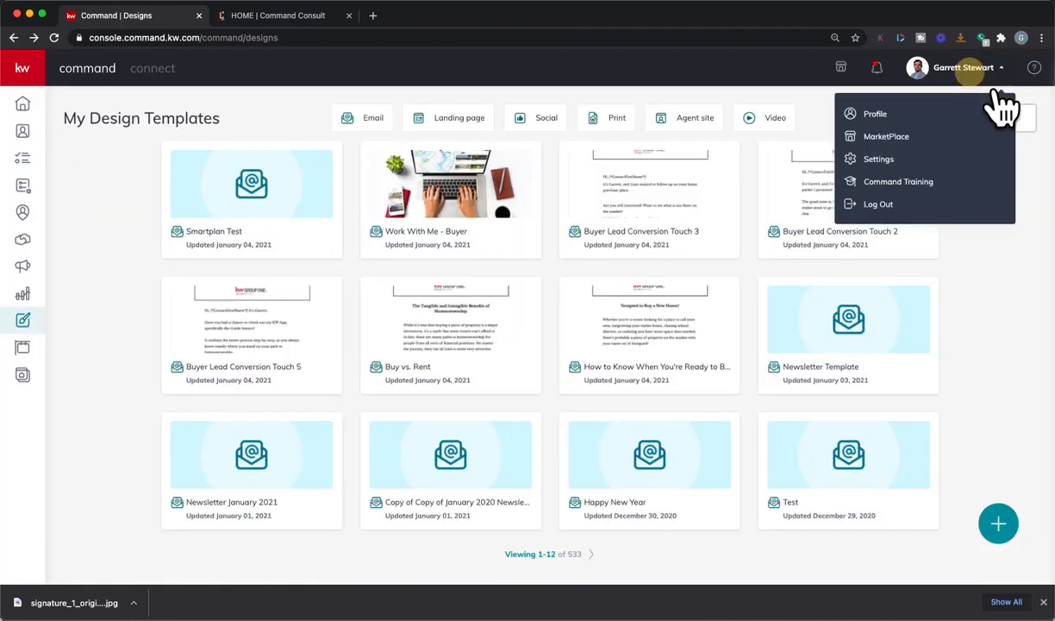
- Create a SmartPlan named Smartplan Designs Test from the SmartPlans section
left_click(346, 237)
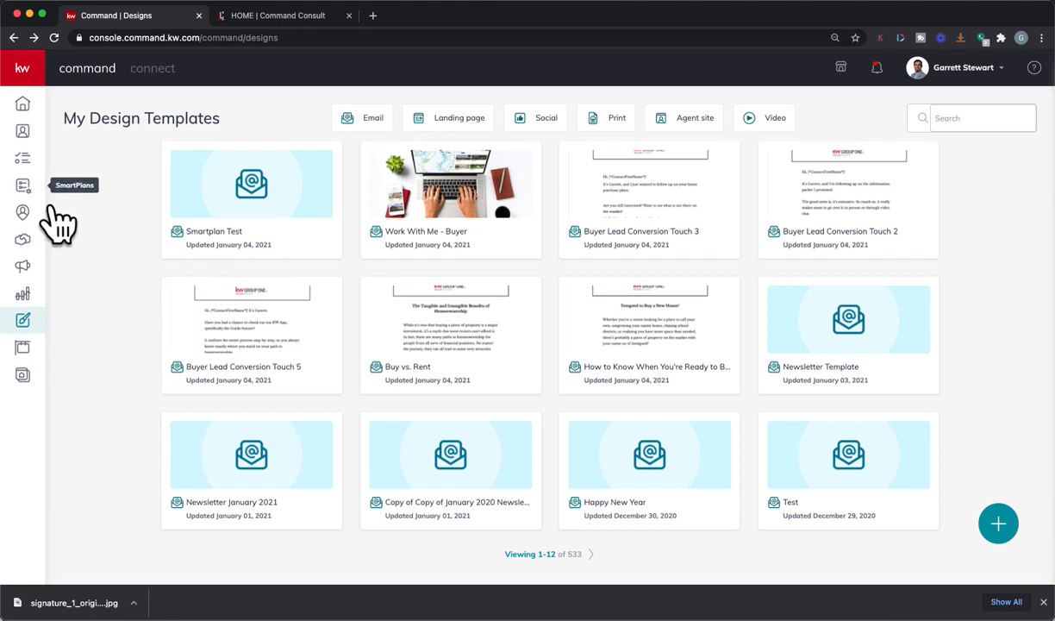
left_click(22, 185)
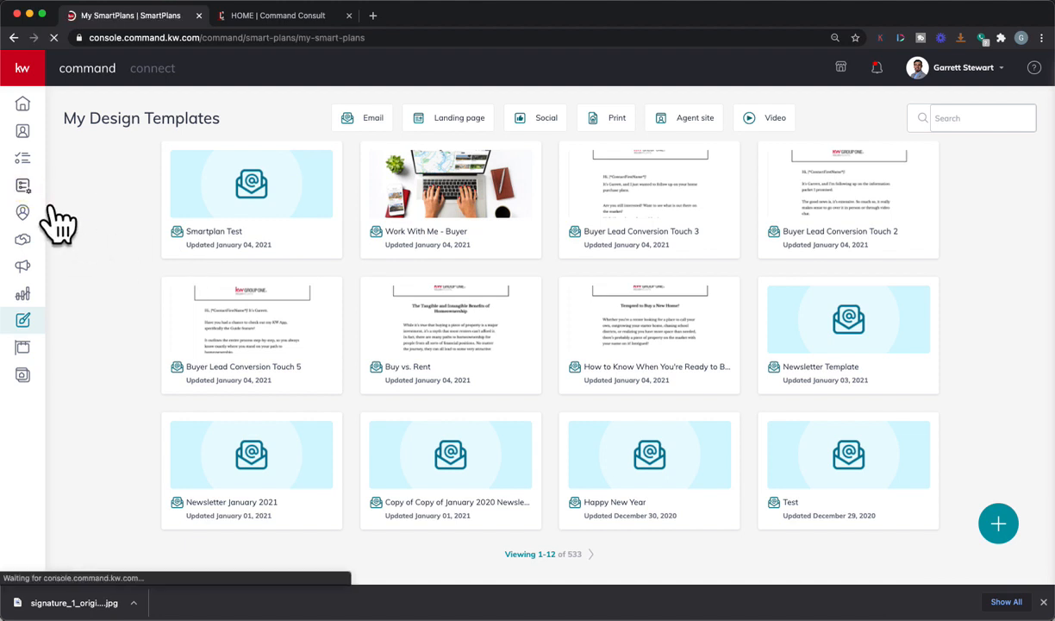
left_click(23, 185)
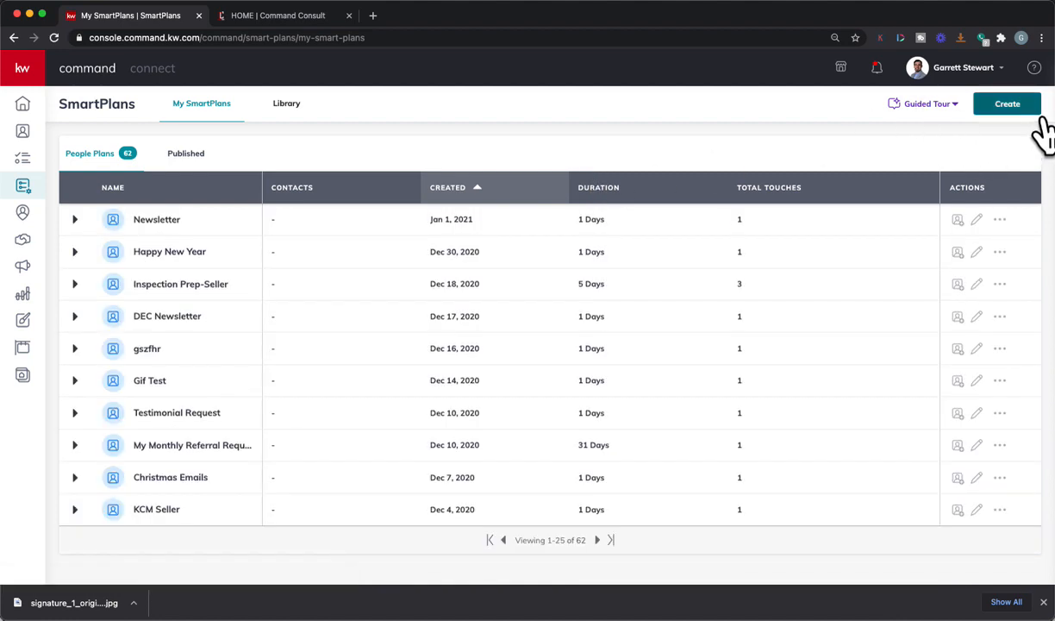
left_click(1007, 104)
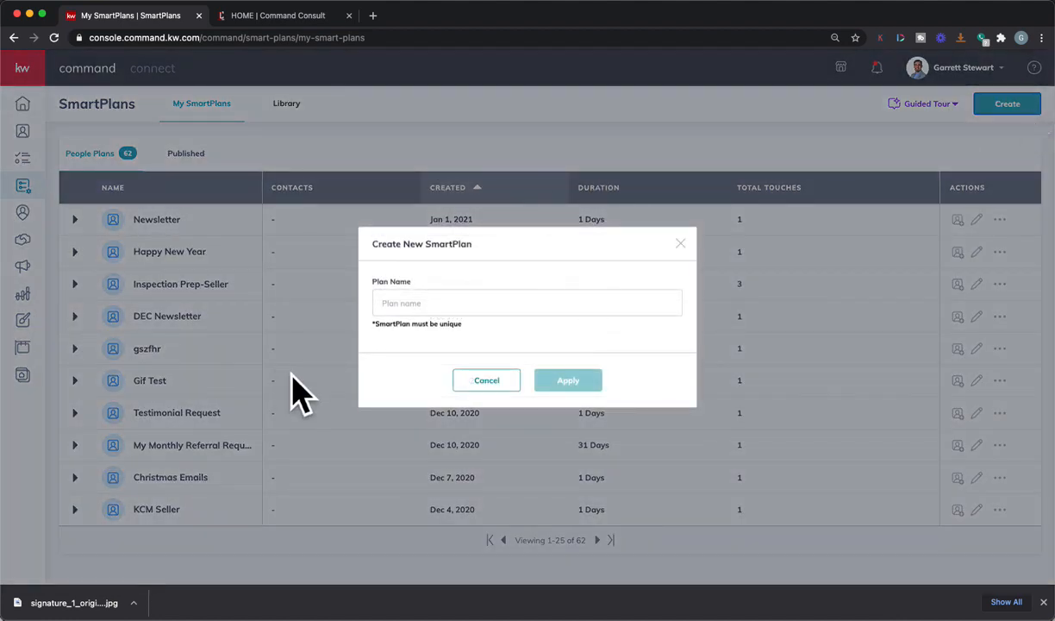
left_click(527, 302)
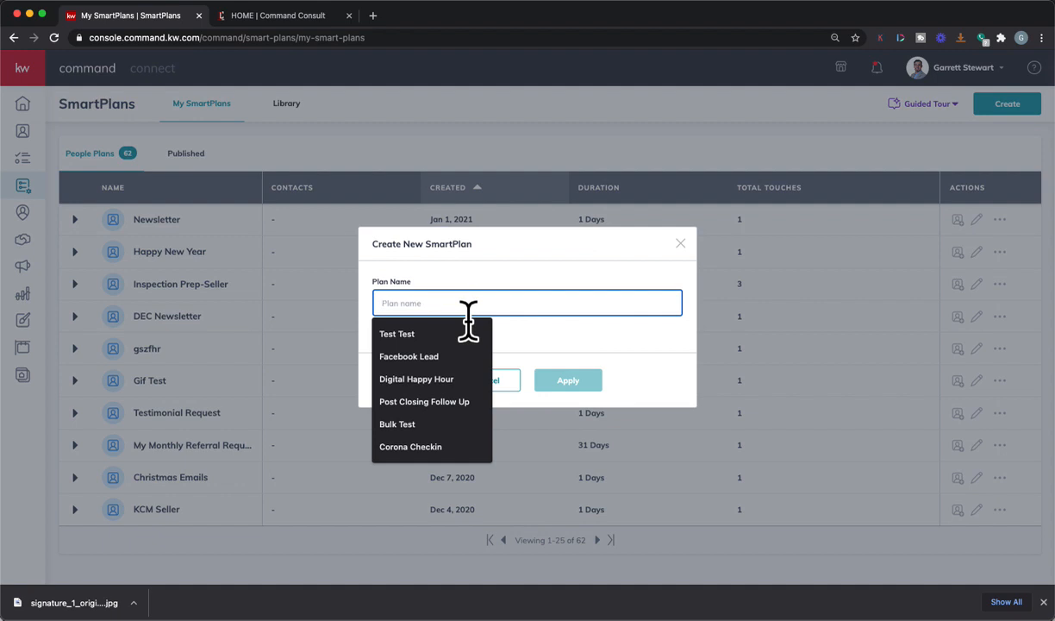
type("Smartplan Designs YTest")
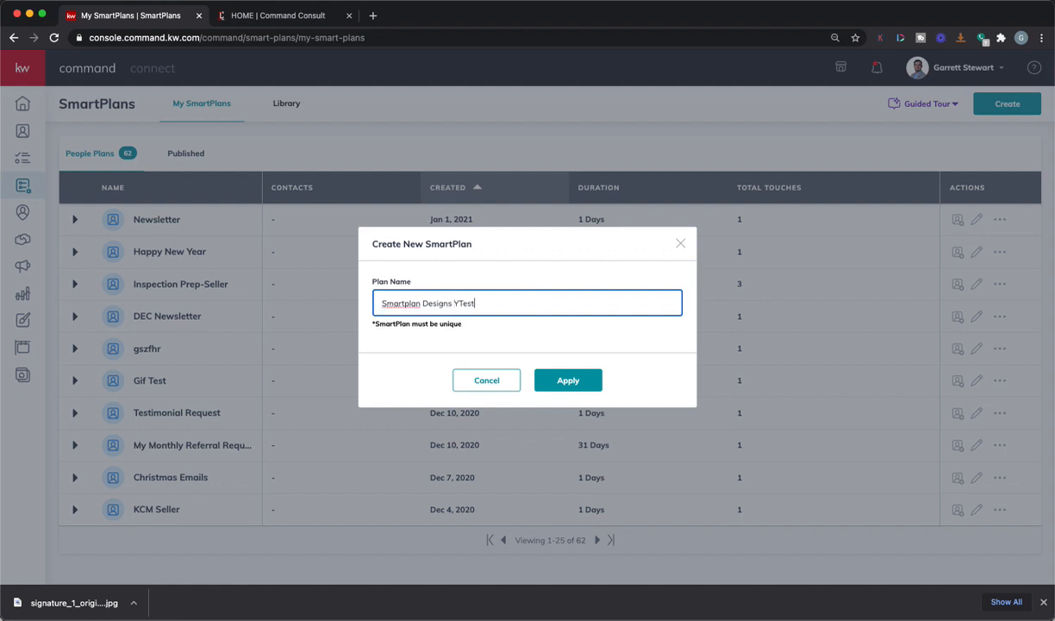
key("BackSpace")
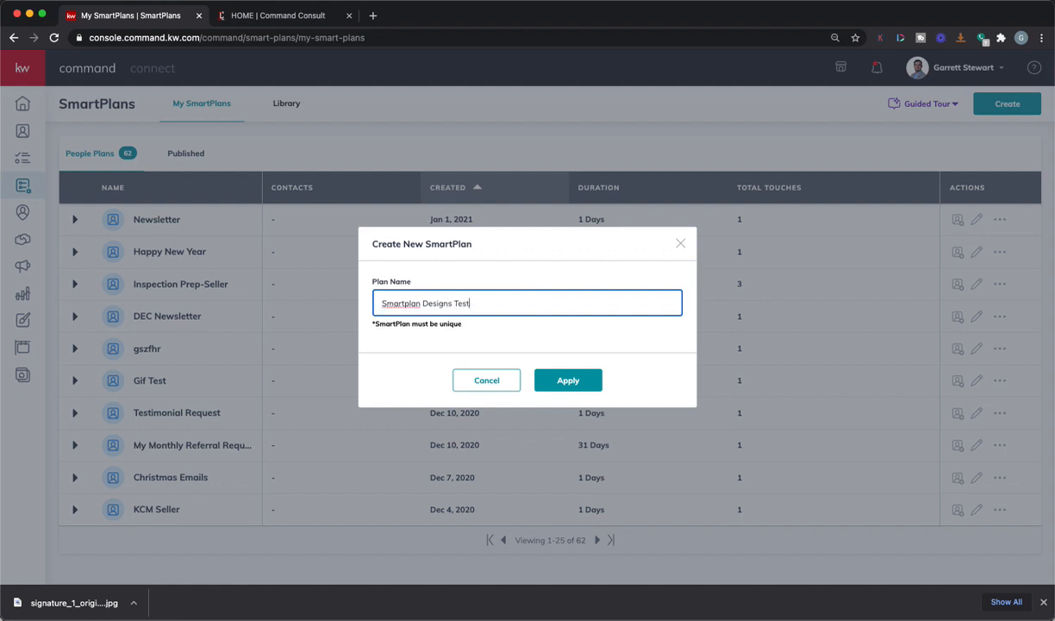
mouse_move(522, 366)
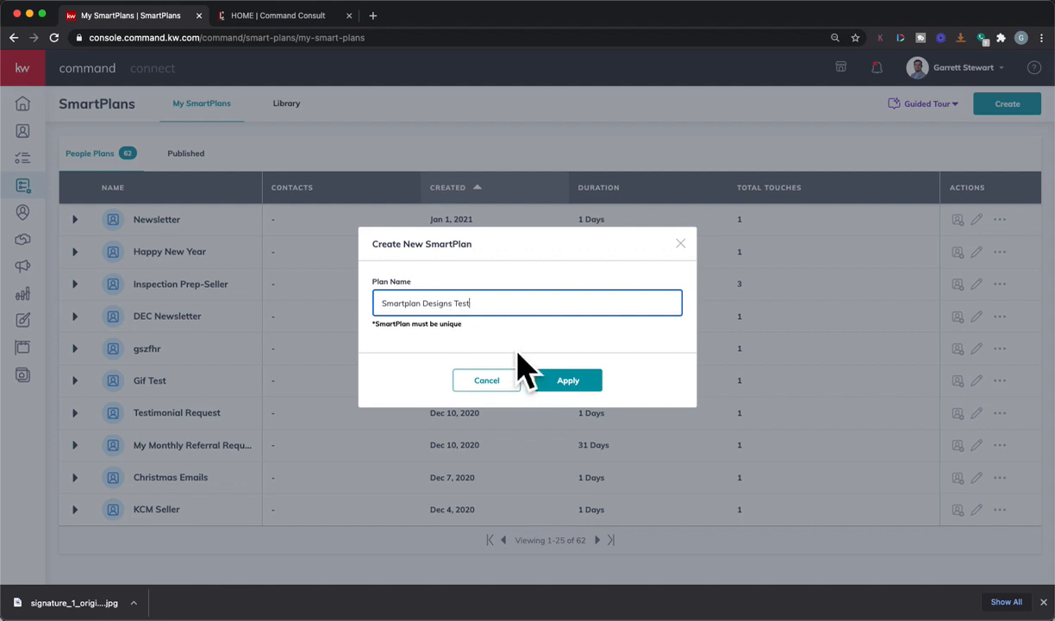
left_click(567, 381)
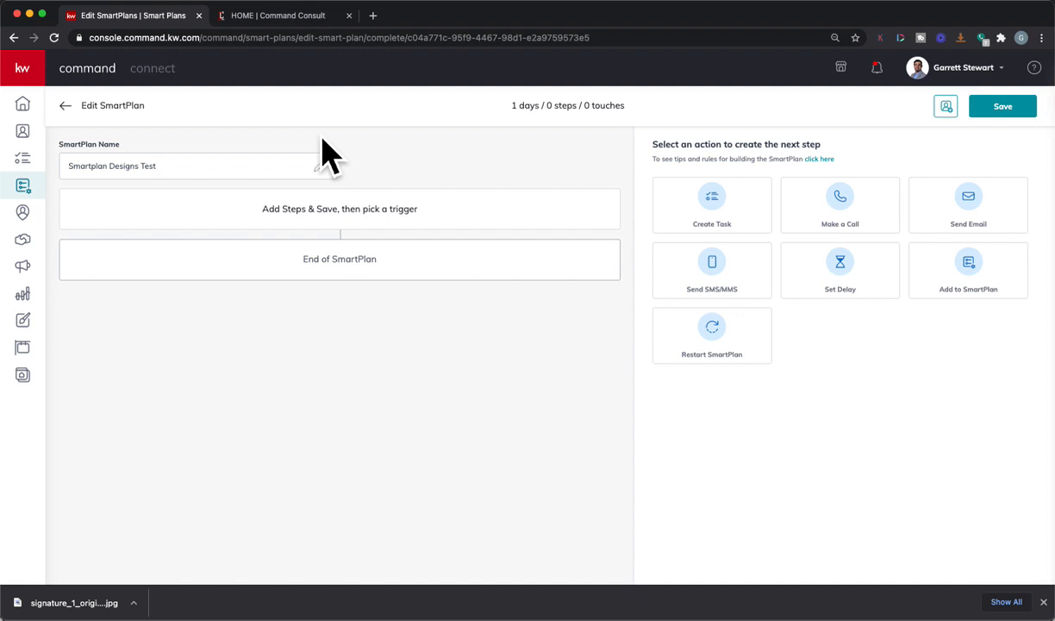
- Add a Send Email step using the Designs email type
left_click(968, 205)
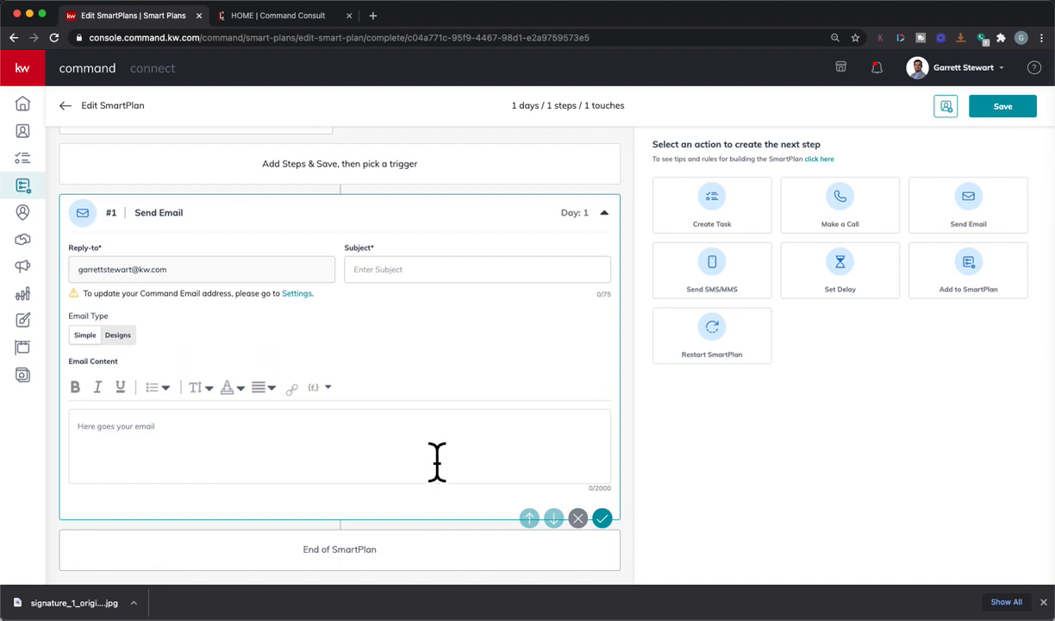
mouse_move(388, 336)
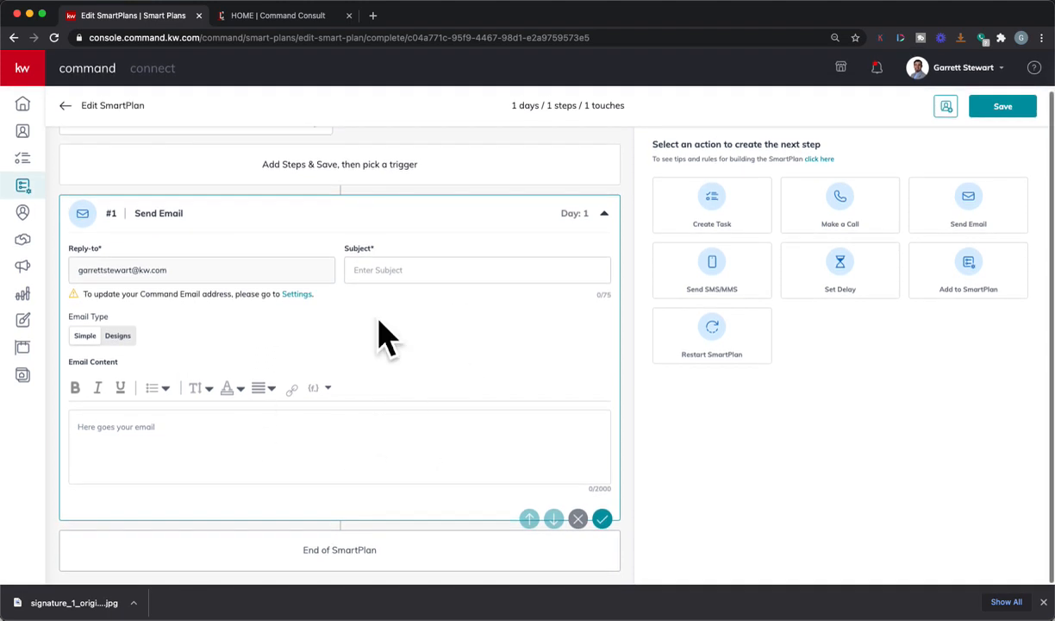
mouse_move(190, 491)
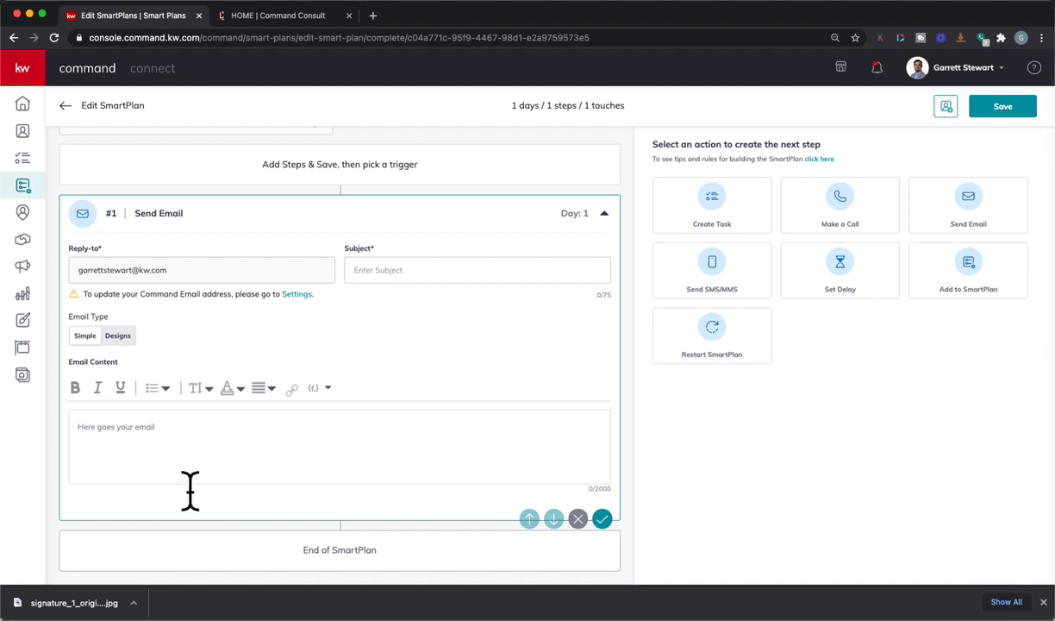
mouse_move(104, 379)
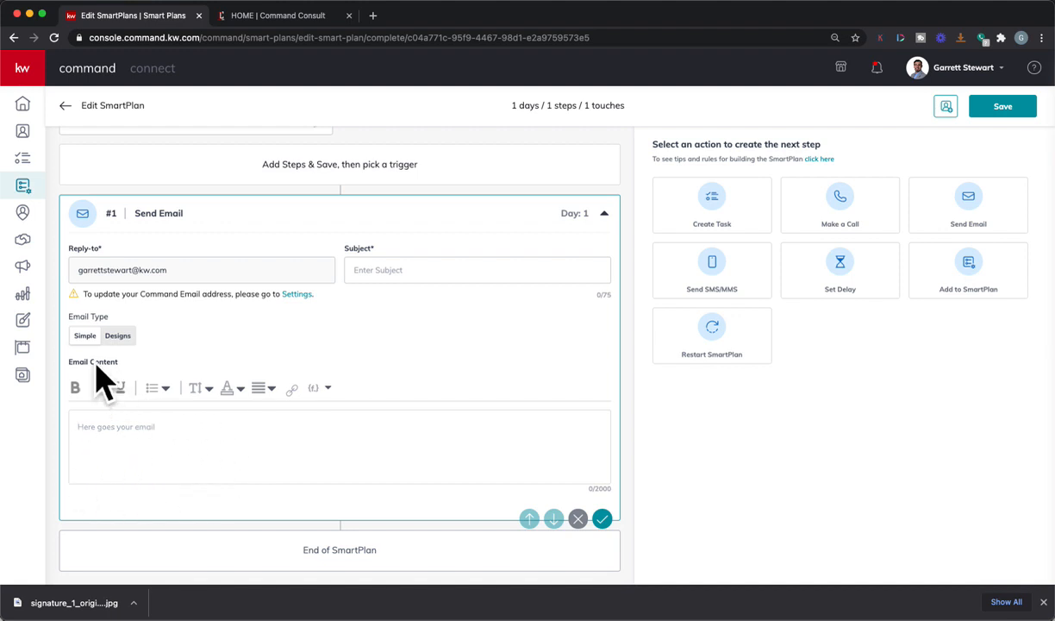
mouse_move(162, 375)
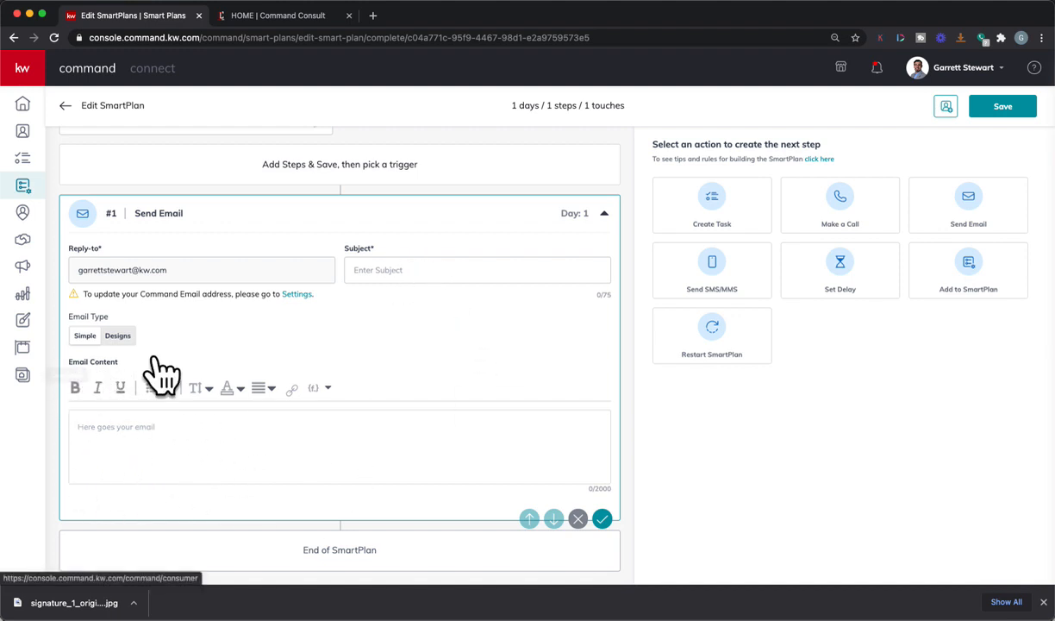
left_click(118, 335)
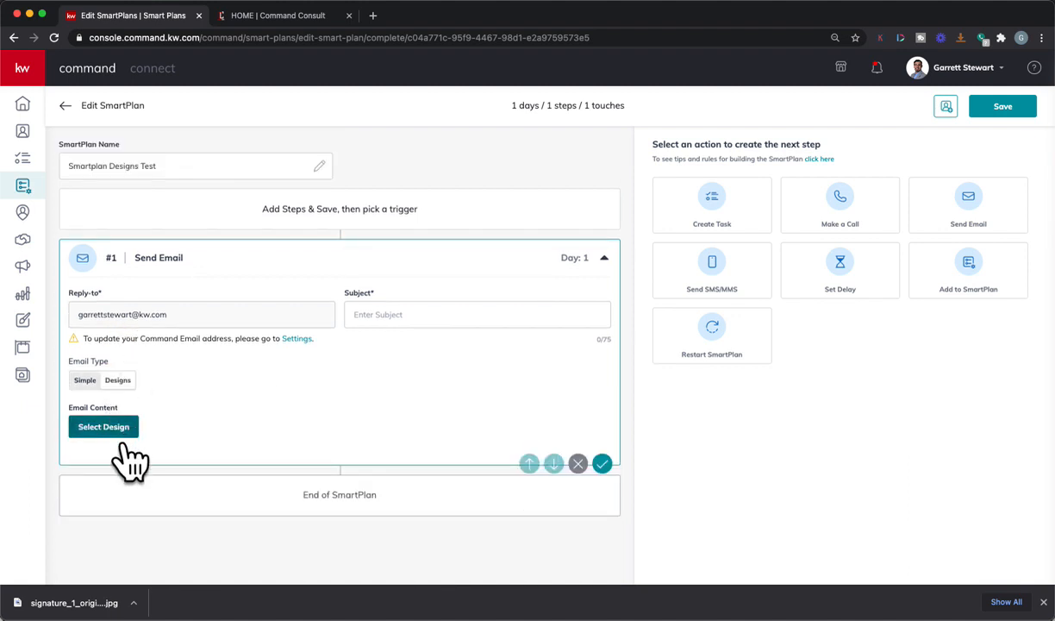
- Attach the Smartplan Test design from My Design Templates and acknowledge the warning
left_click(103, 426)
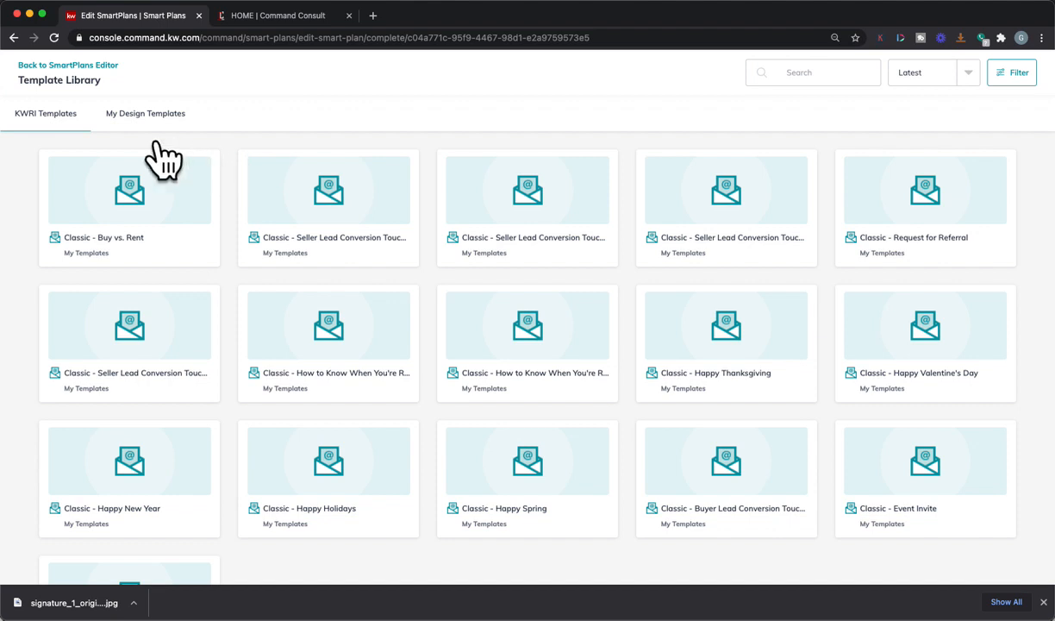
left_click(145, 113)
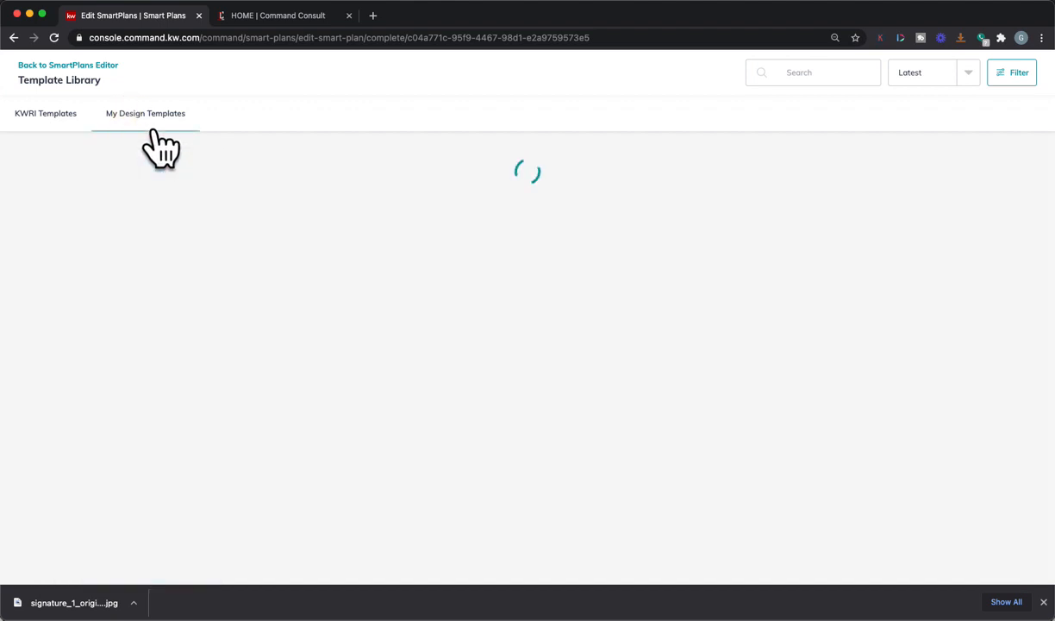
left_click(144, 113)
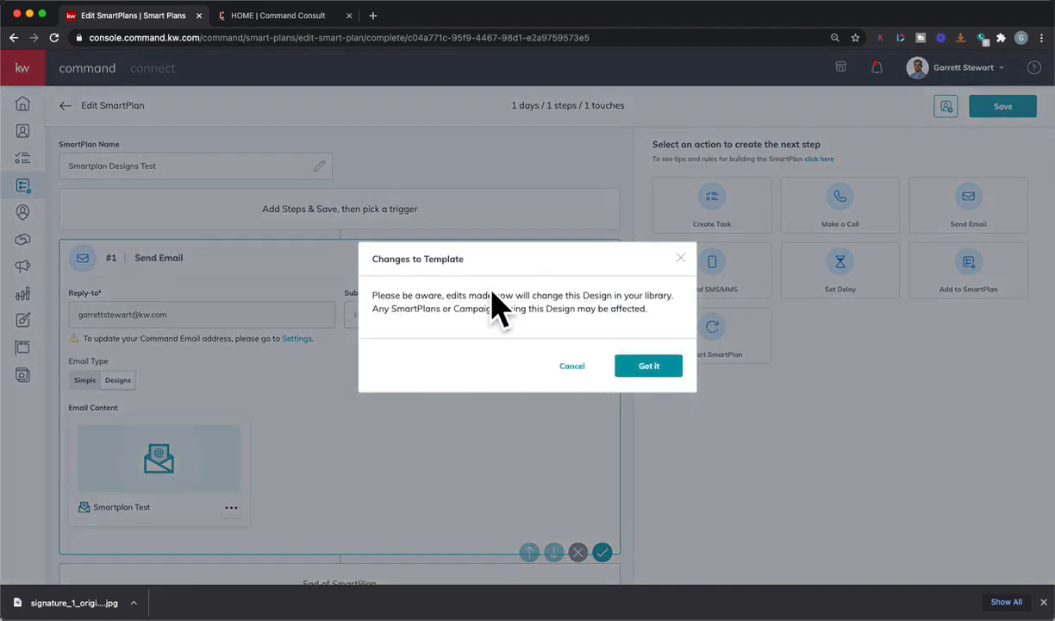
left_click(648, 366)
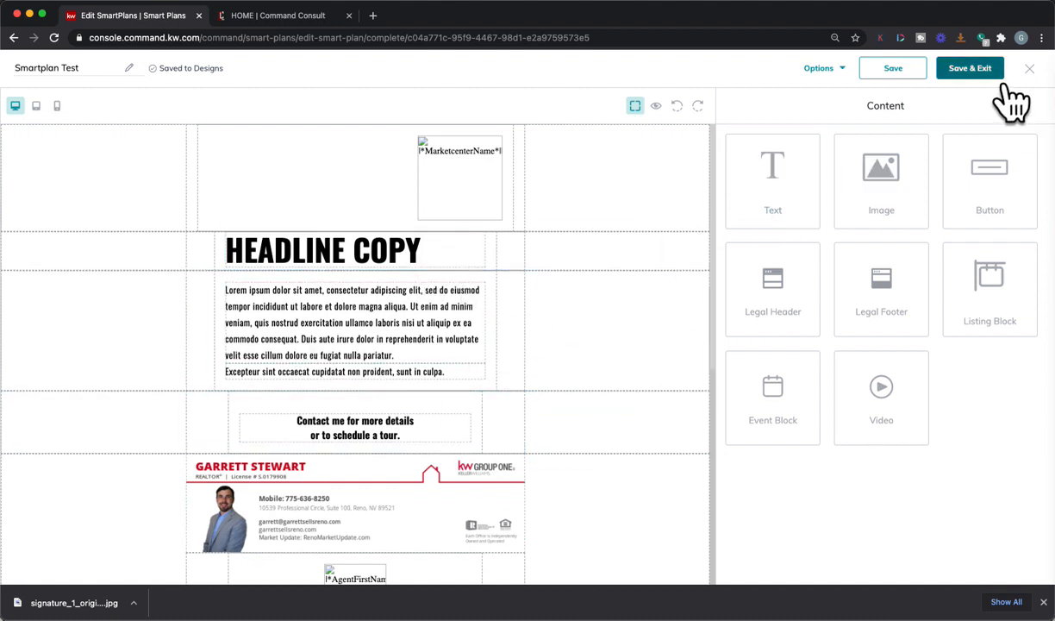
- Save the design and set the email subject to Smartplan Test
left_click(970, 68)
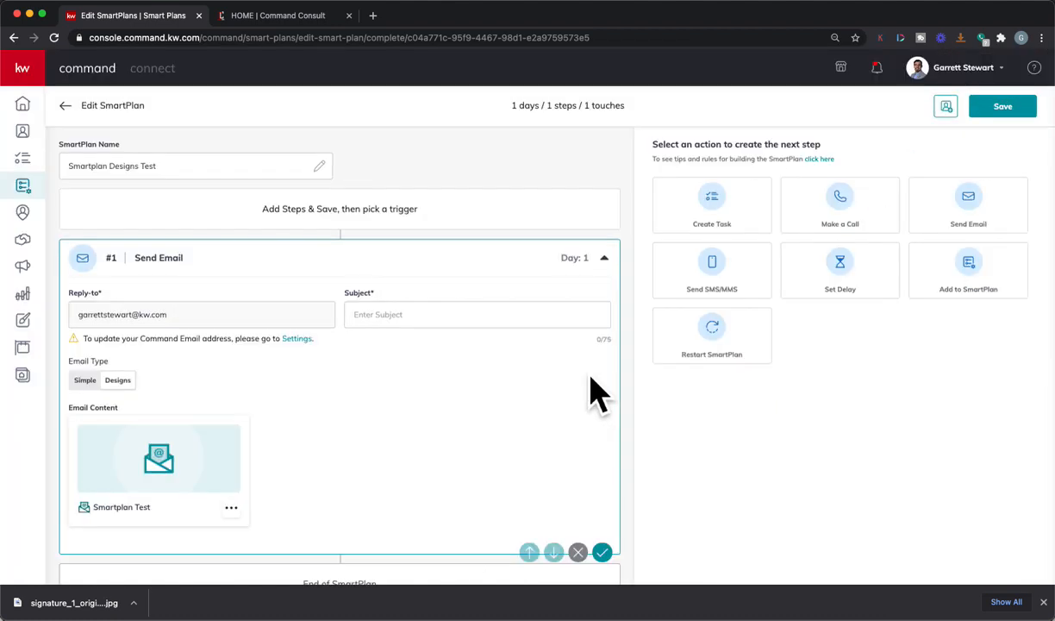
left_click(476, 313)
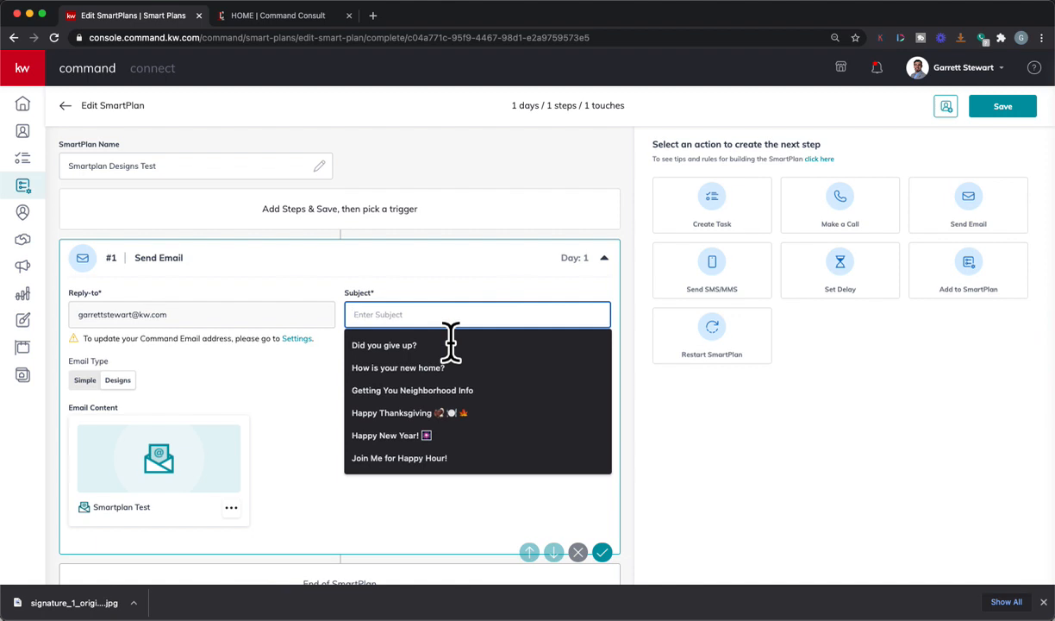
type("F")
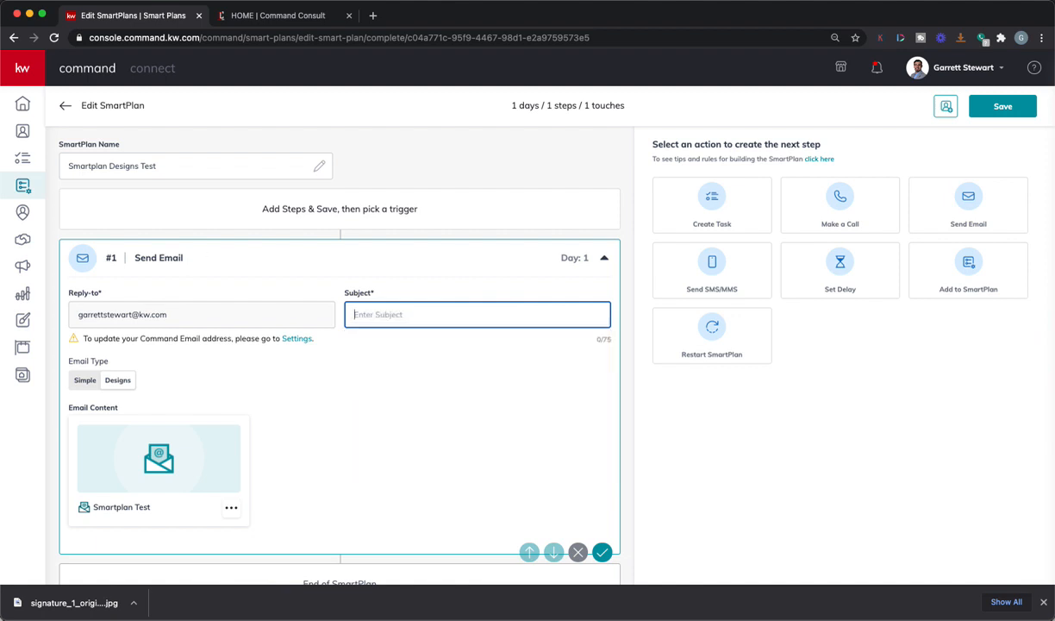
type("Smartplan Test")
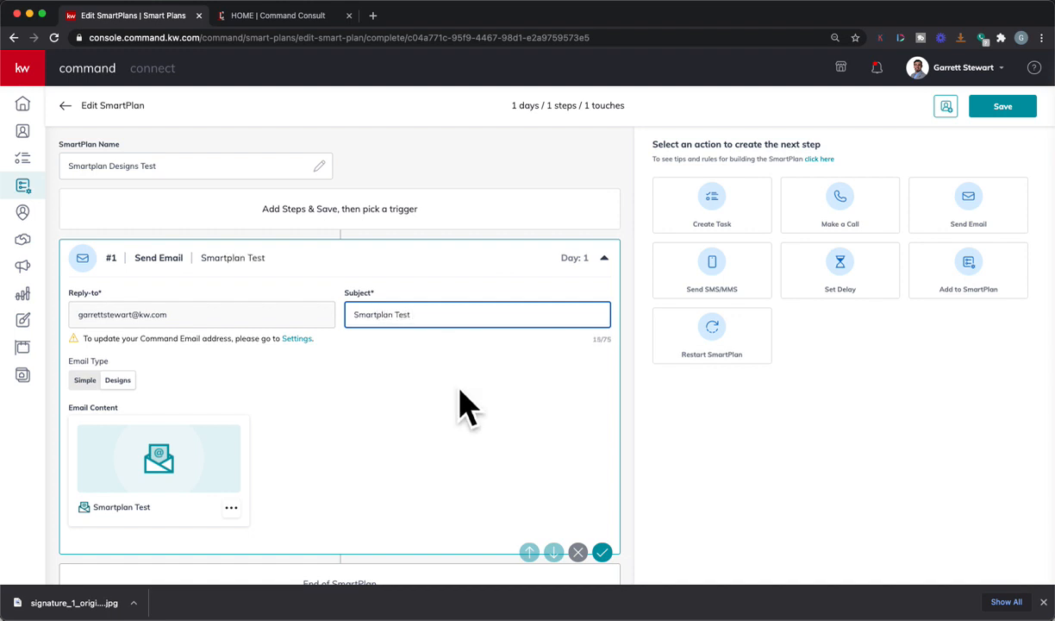
left_click(601, 552)
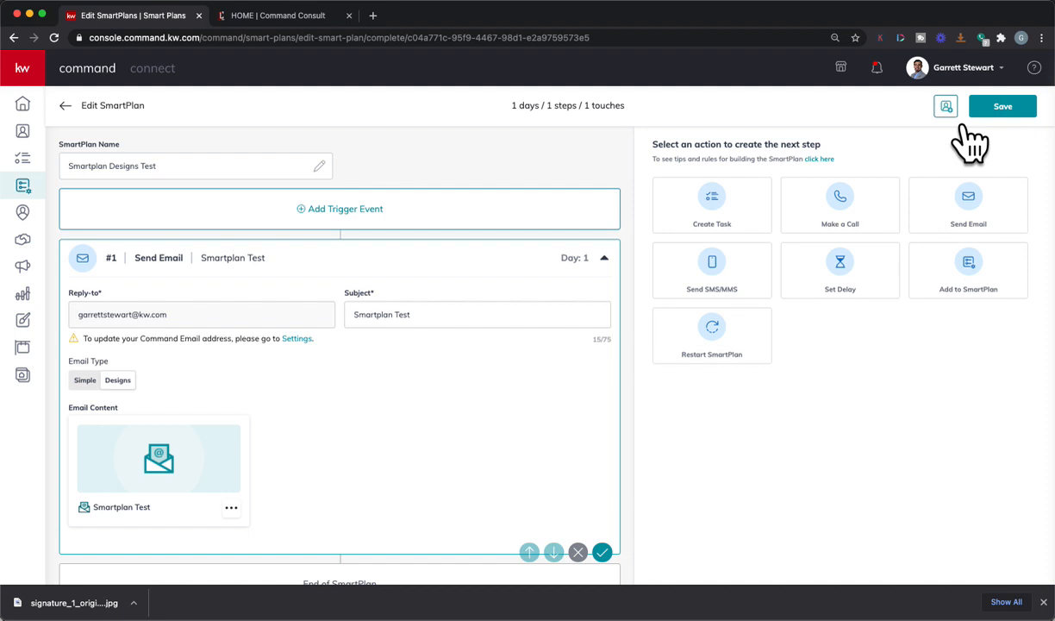
mouse_move(283, 52)
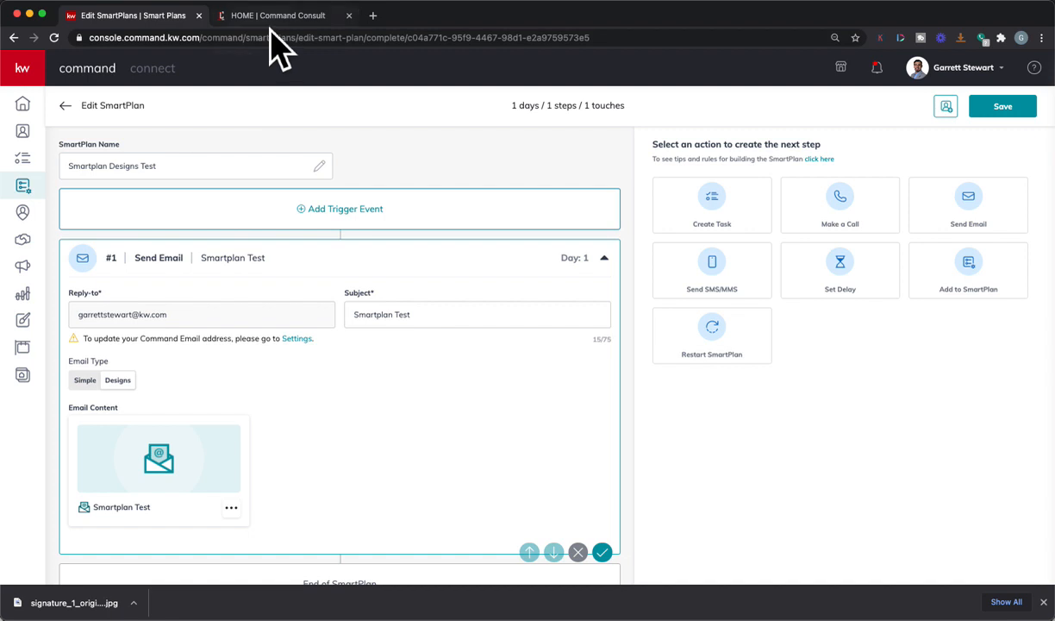
- Switch to the HOME | Command Consult browser tab to view its homepage
left_click(277, 15)
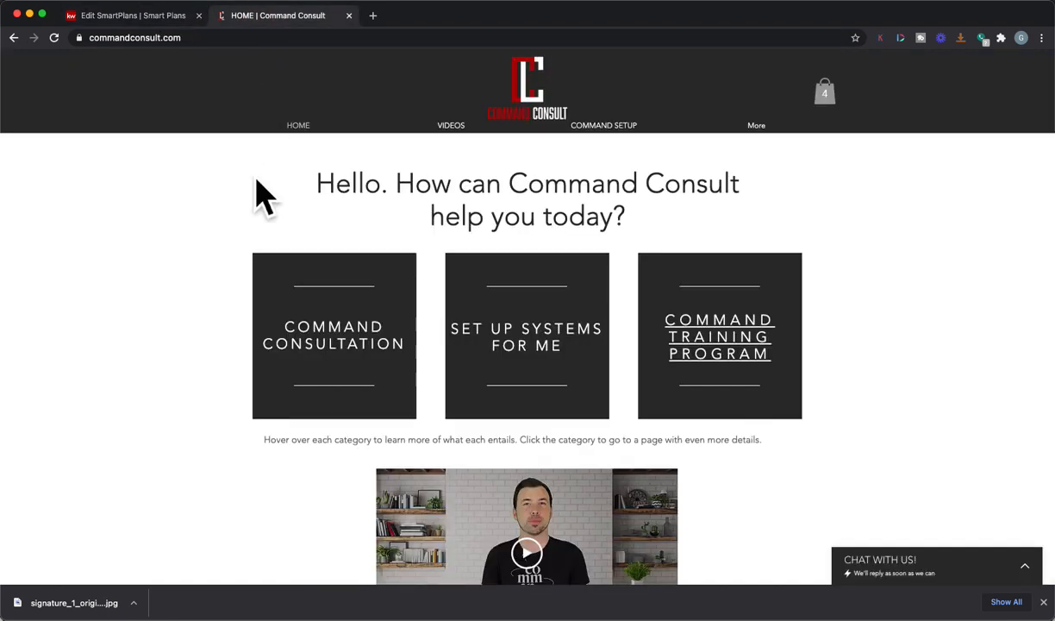